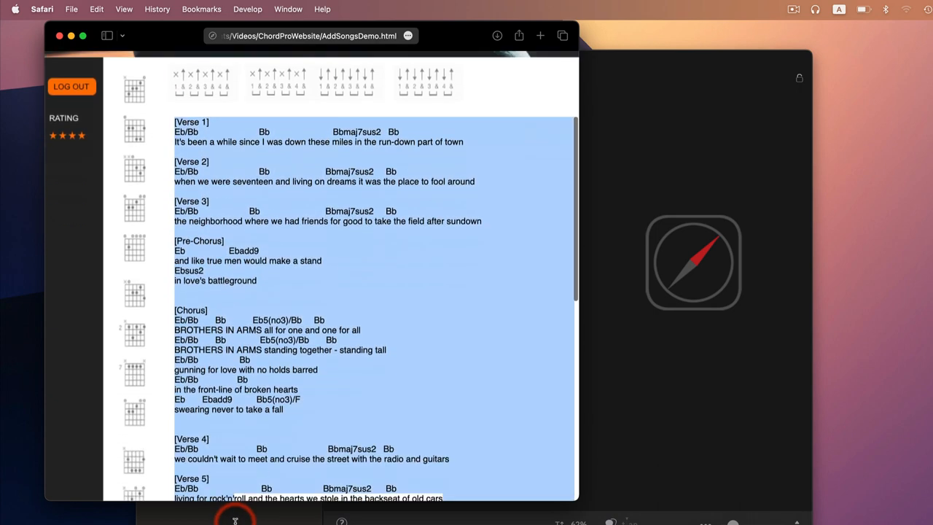
Step: Select the Brothers In Arms chord sheet text in Safari and copy it
scroll("down", 3)
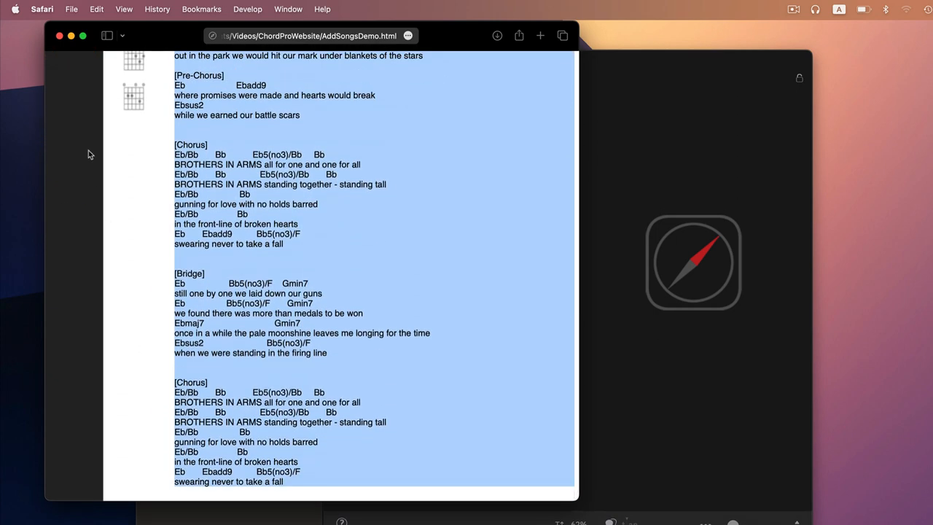
left_click(96, 9)
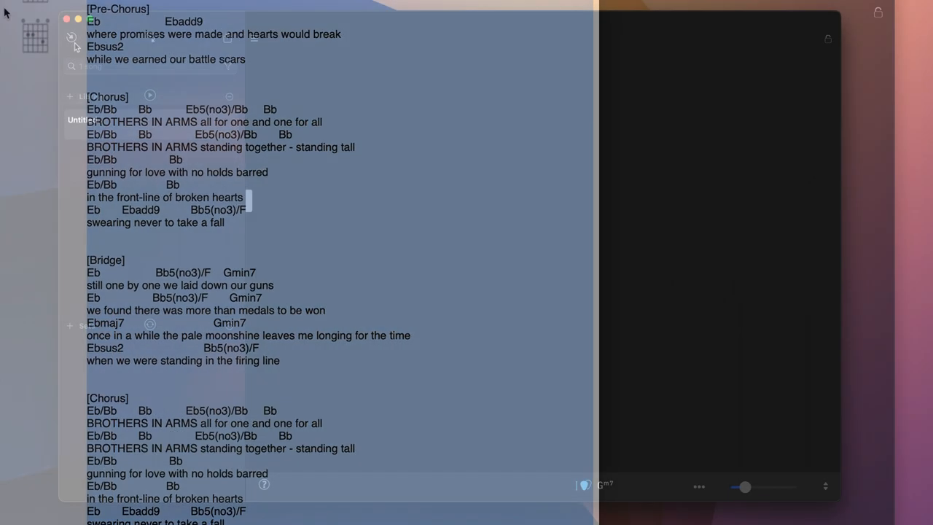
Step: Import the copied chord sheet from the clipboard as a new song
left_click(72, 37)
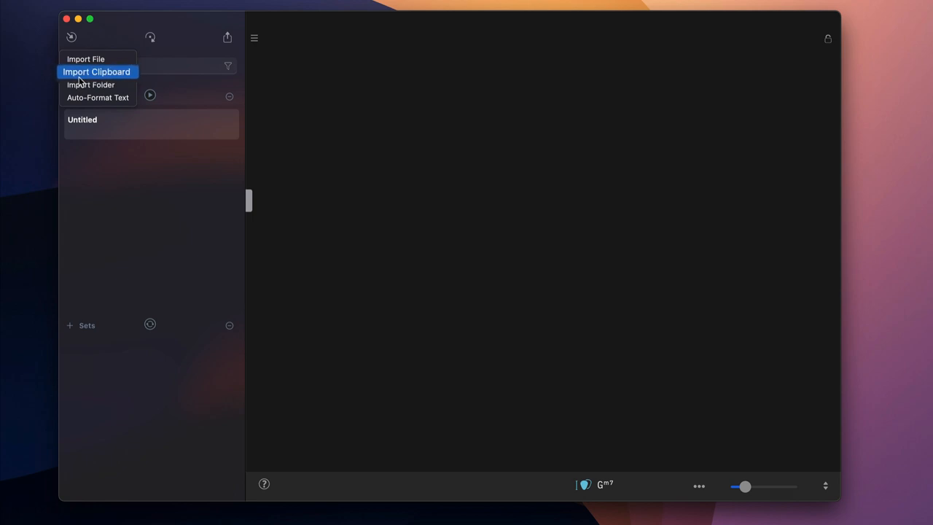
left_click(96, 71)
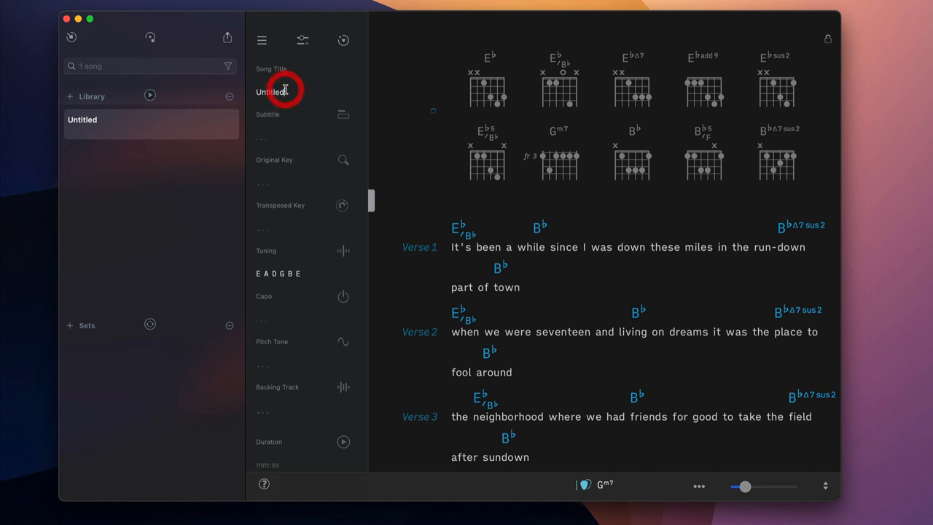
Step: Enter 'Brothers In Arms' as the song title
type("Brothe")
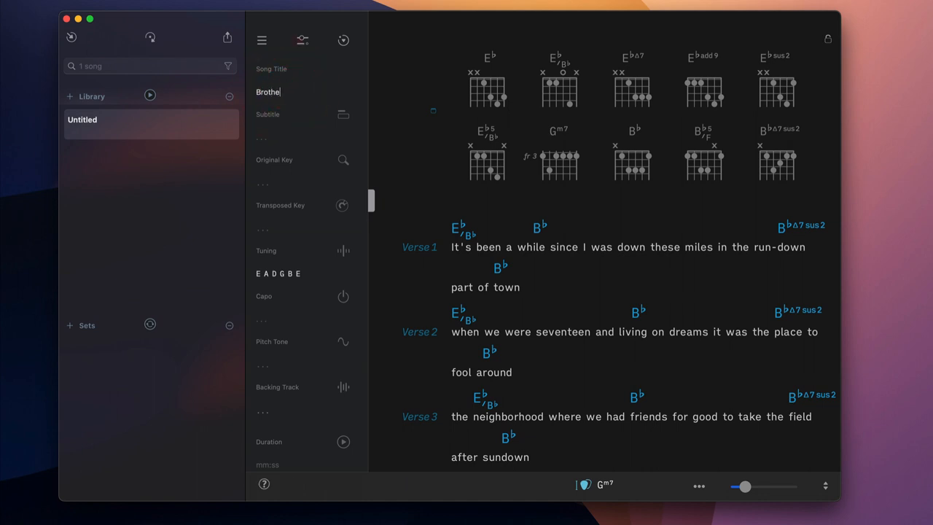
type("rs In Arms")
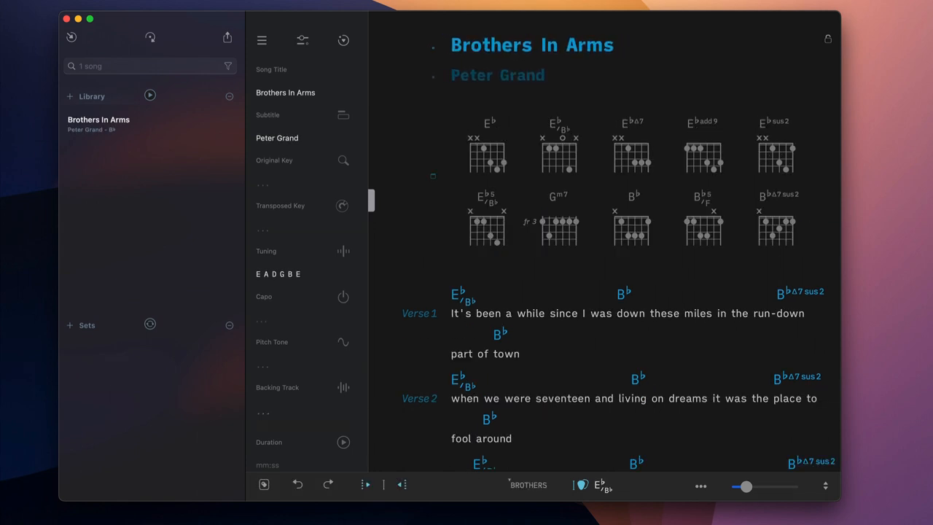
Step: Relabel the Refrain section containing BROTHERS IN ARMS as Chorus
scroll("down", 3)
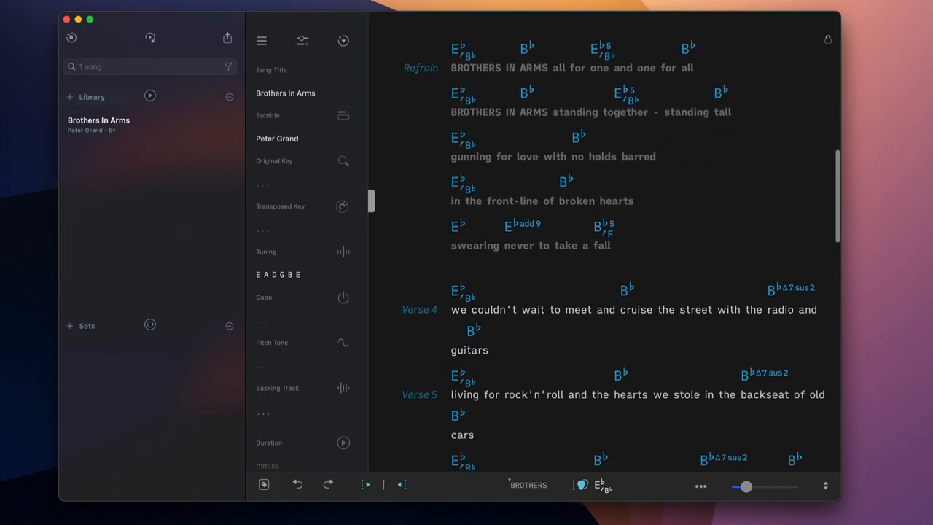
left_click(463, 51)
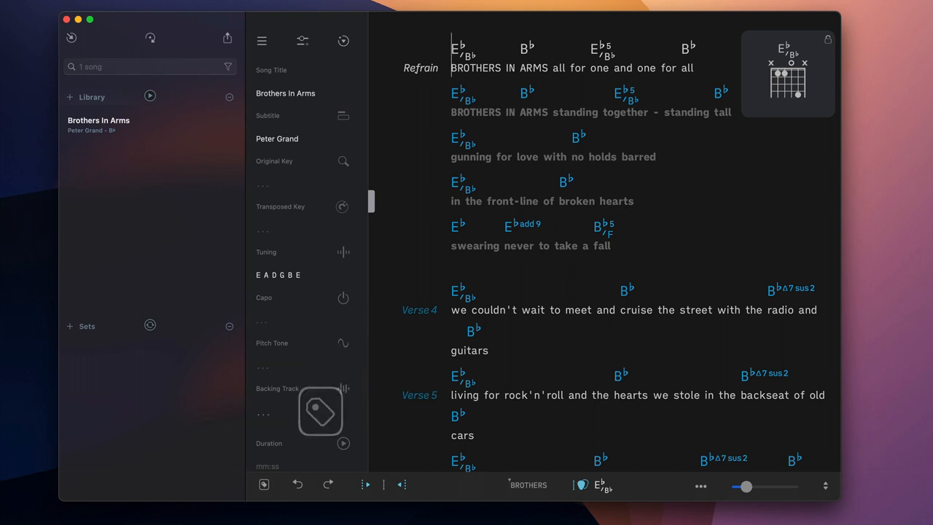
left_click(264, 484)
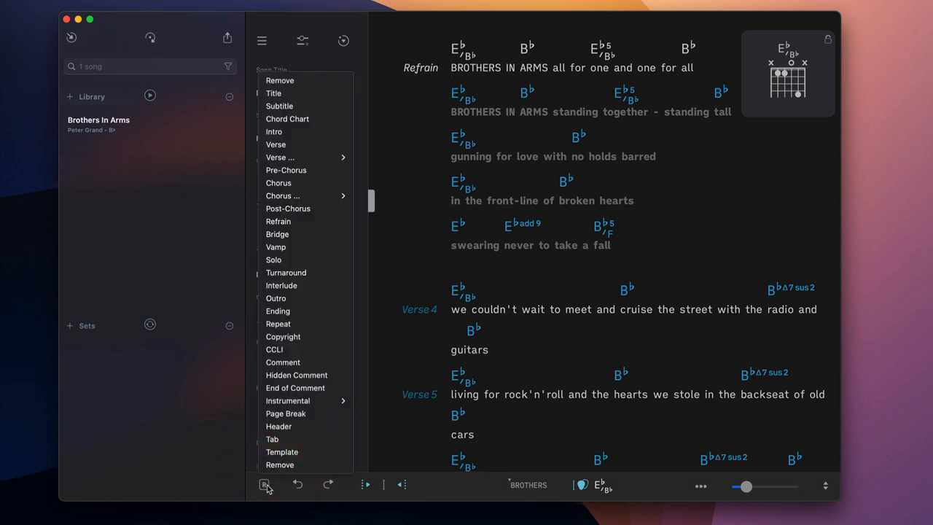
mouse_move(299, 183)
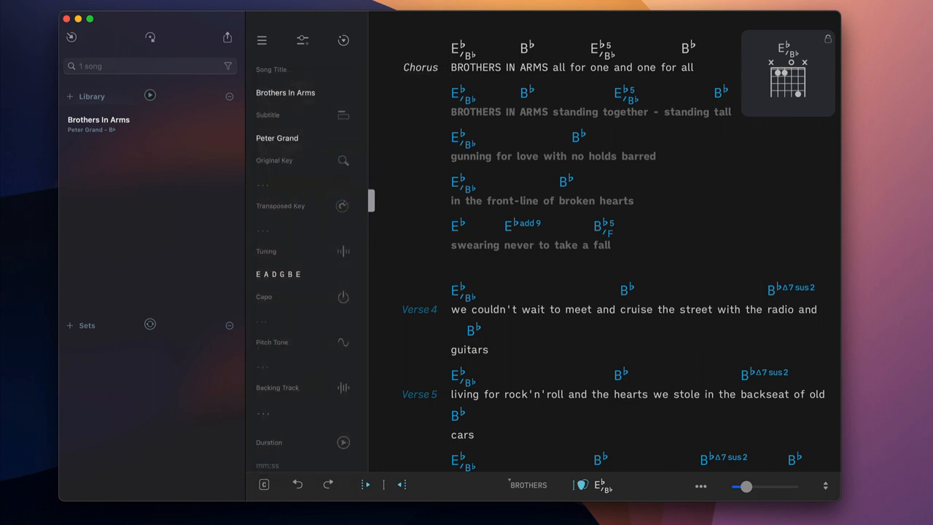
Step: Select the [Jeff's solo] comment line and type 'so+'
scroll("down", 3)
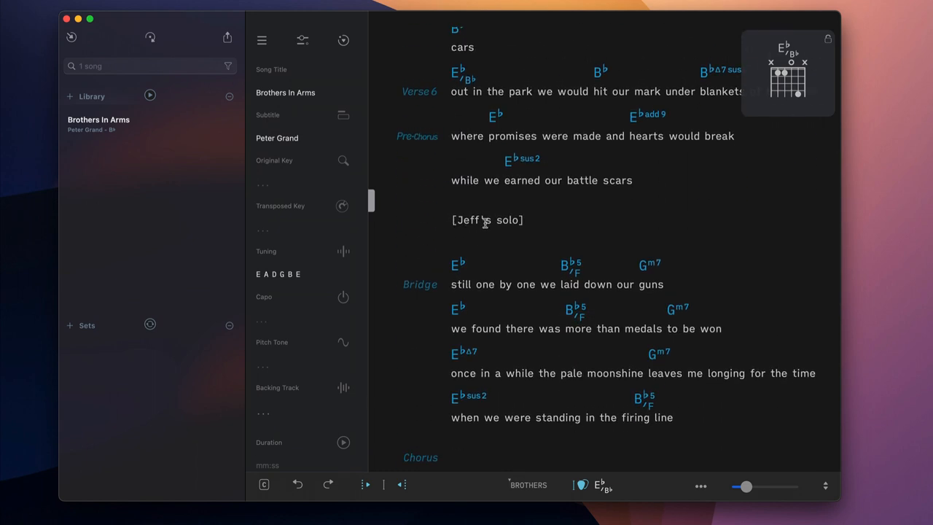
double_click(487, 220)
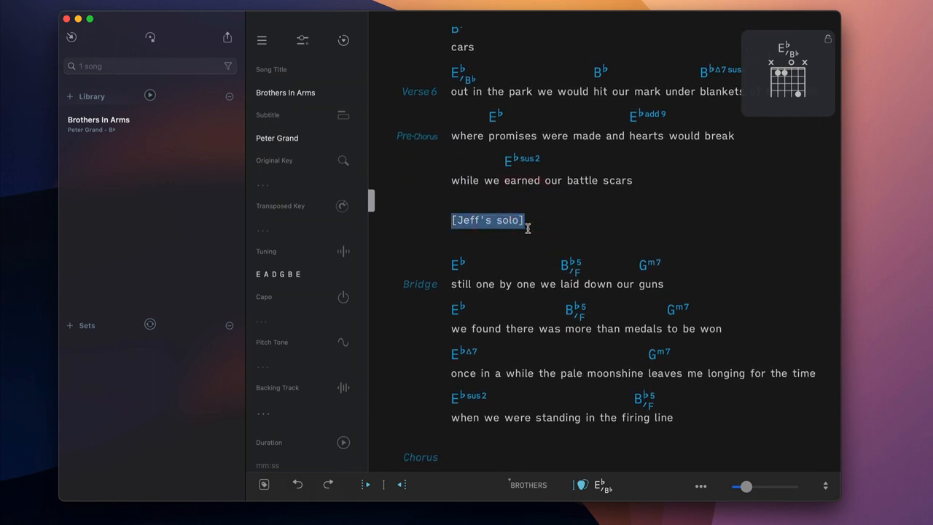
type("so+")
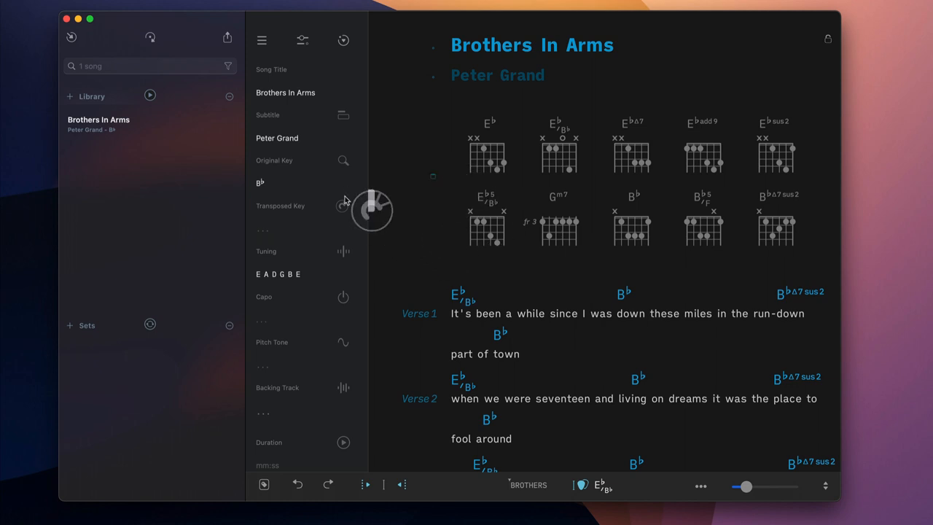
Step: Start turning the Transposed Key dial to move the song from B♭ to A♭
left_click(343, 206)
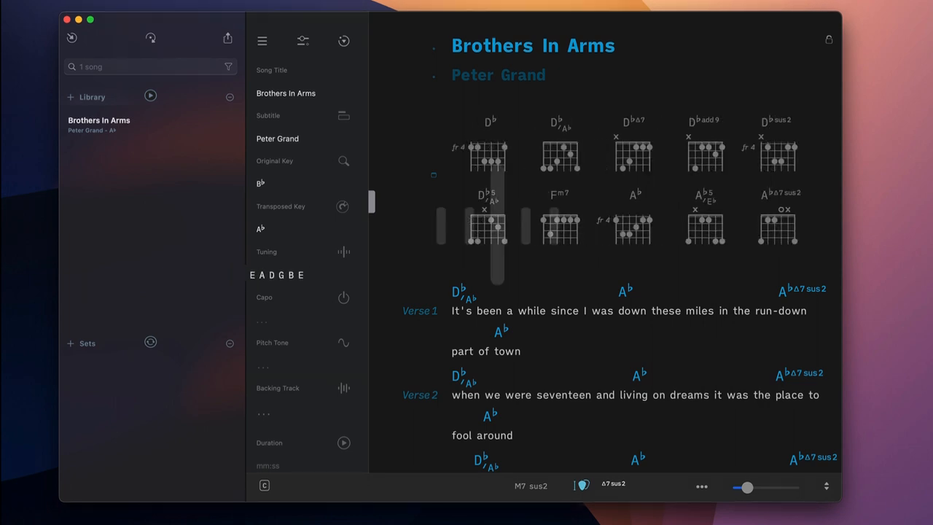
left_click(344, 251)
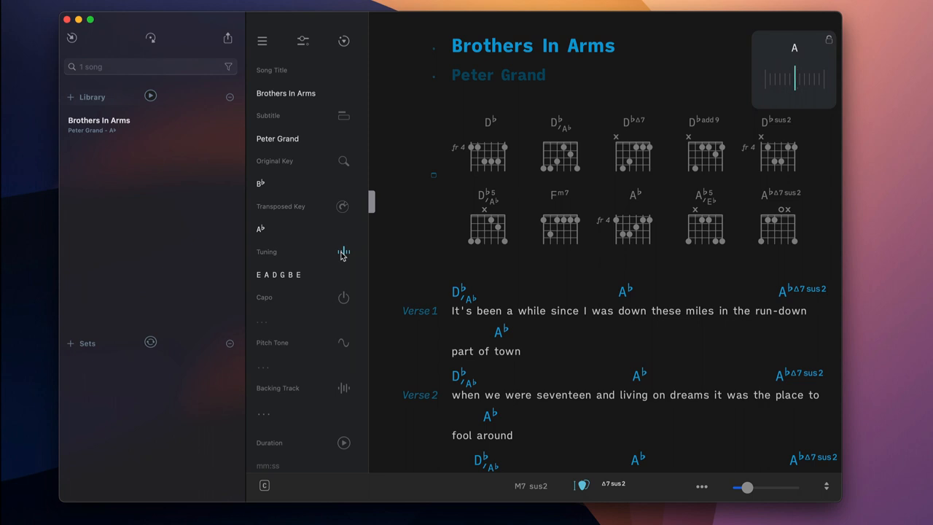
left_click(343, 251)
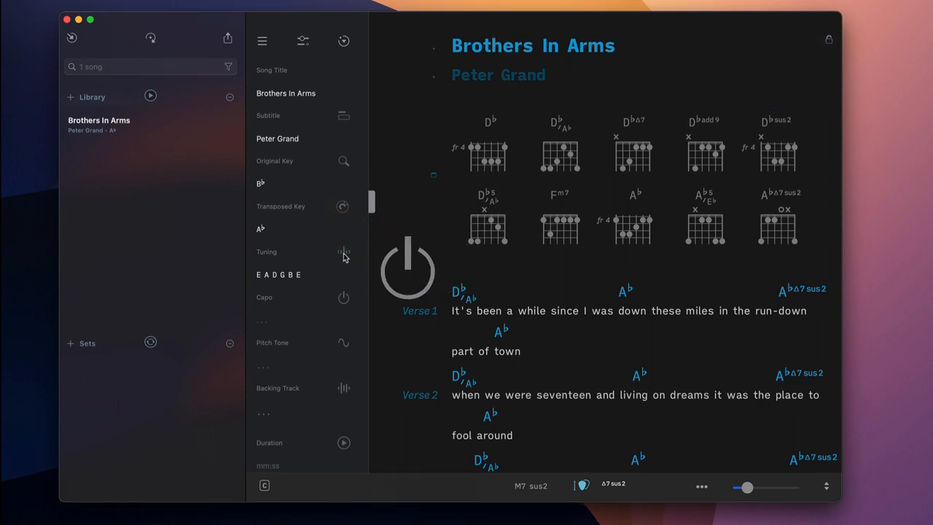
Step: Set the capo to fret 2, then switch it from key transposition to virtual capo
left_click(343, 297)
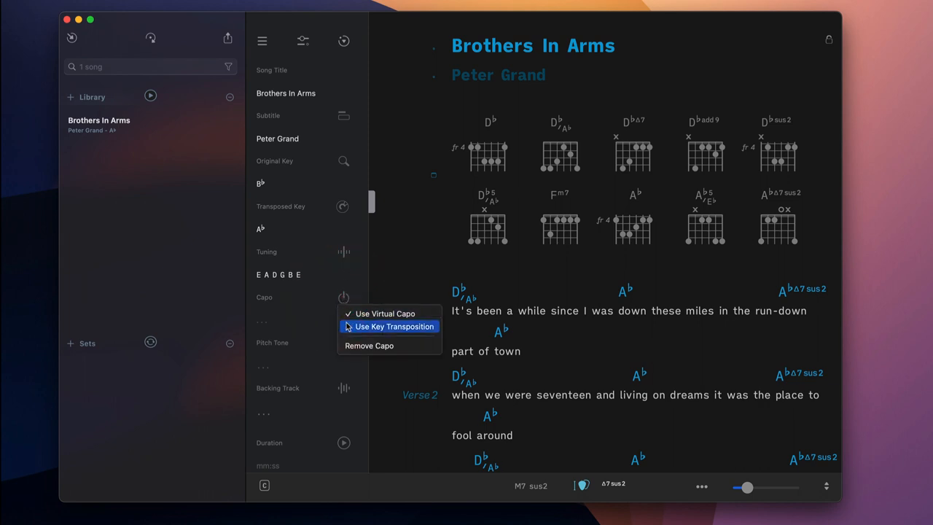
mouse_move(336, 326)
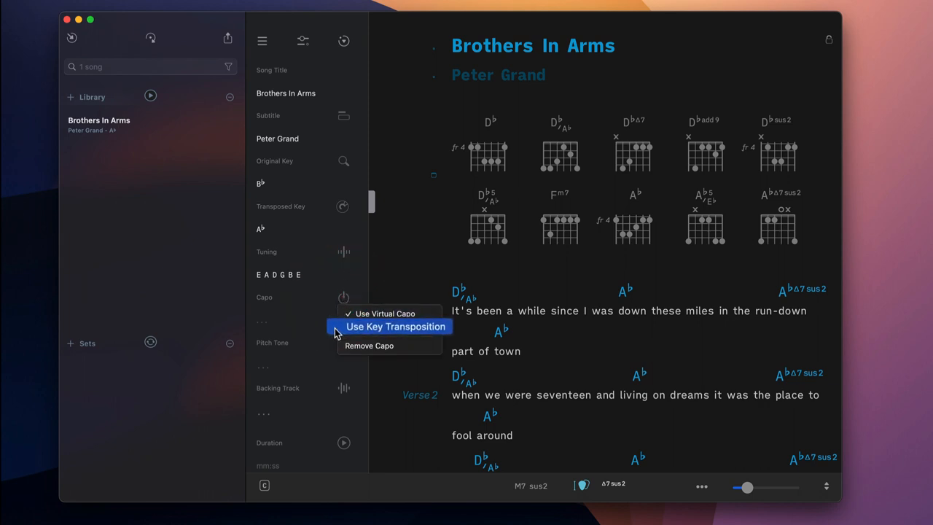
mouse_move(345, 331)
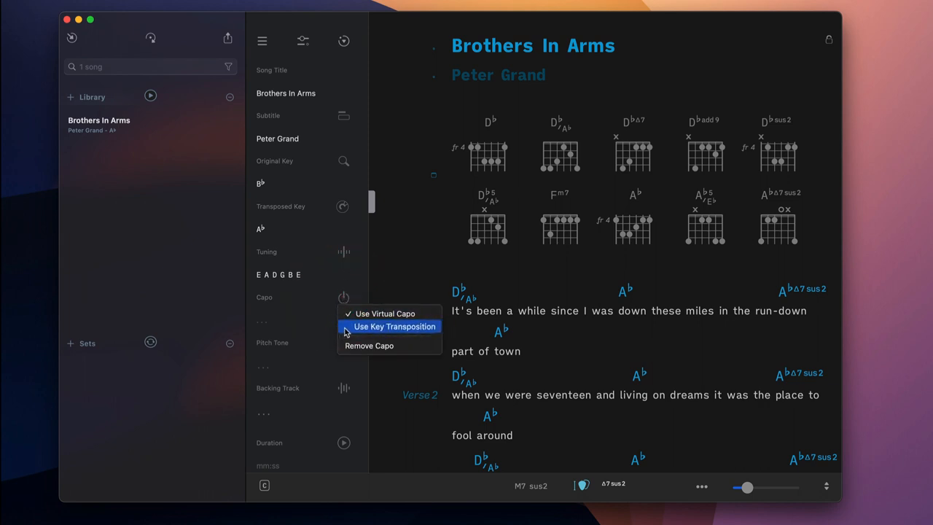
left_click(394, 326)
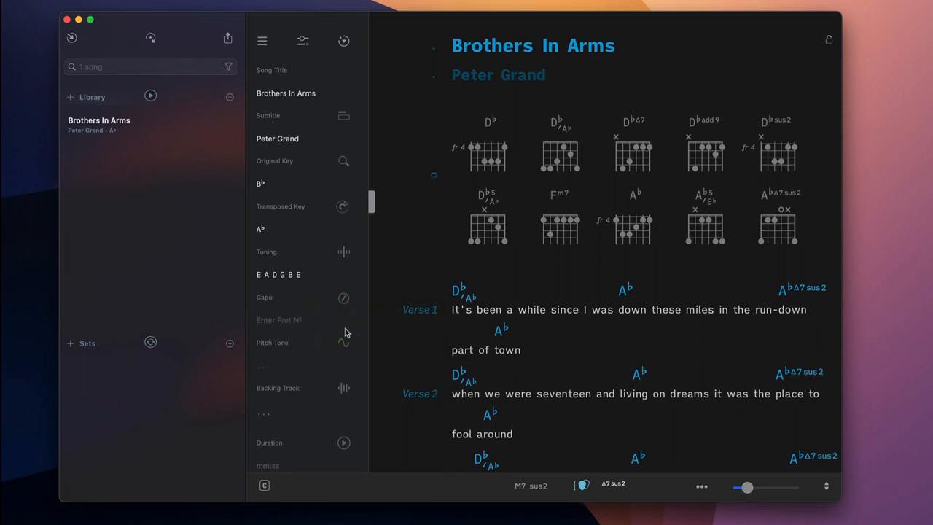
left_click(277, 321)
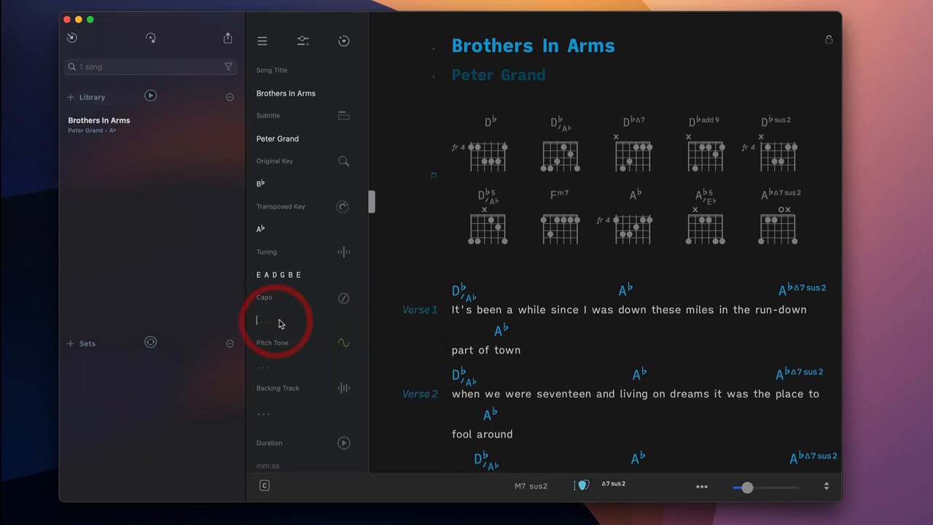
type("2)")
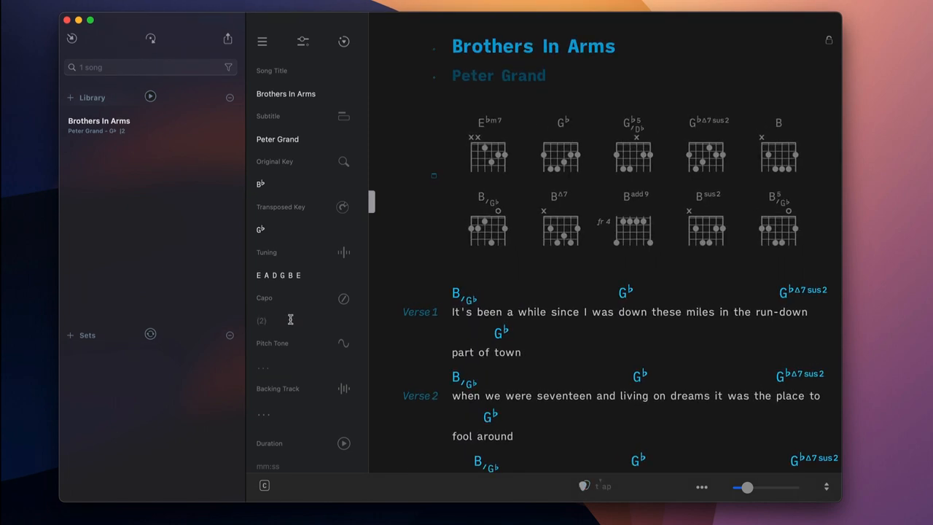
mouse_move(345, 303)
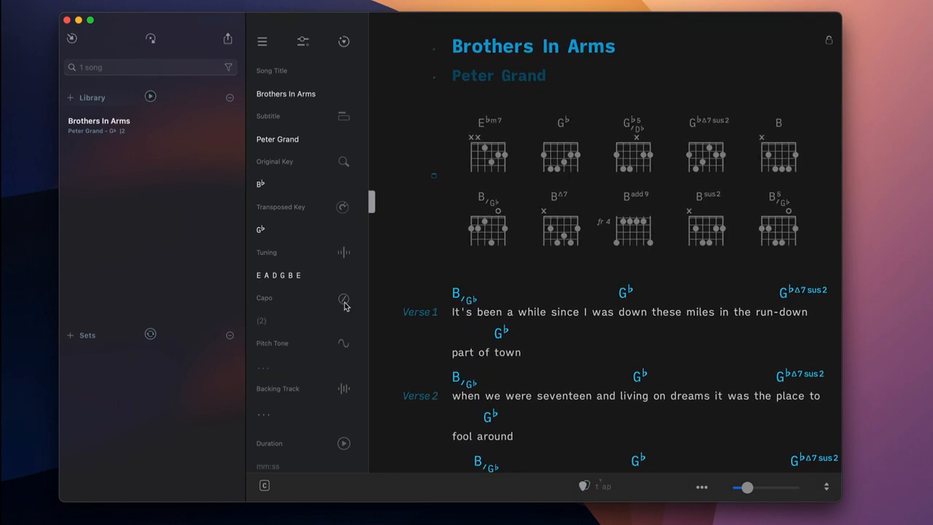
left_click(343, 298)
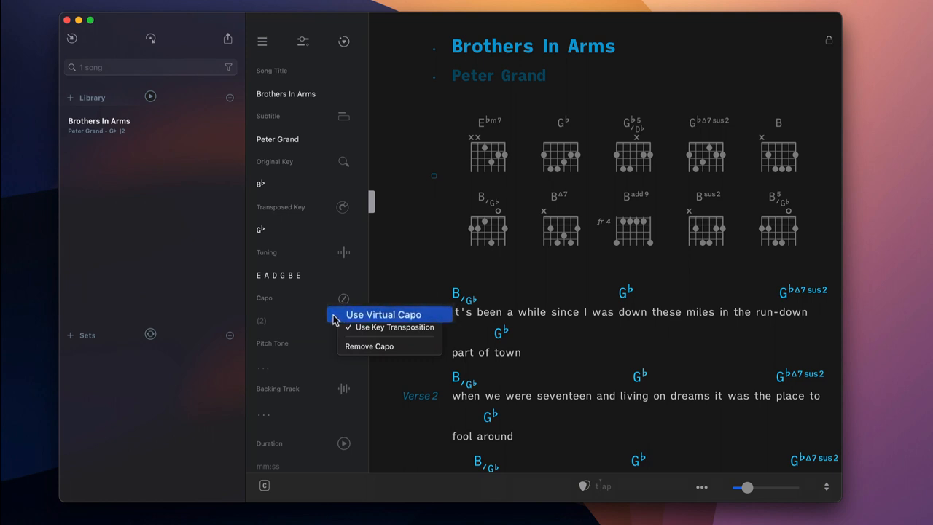
left_click(384, 314)
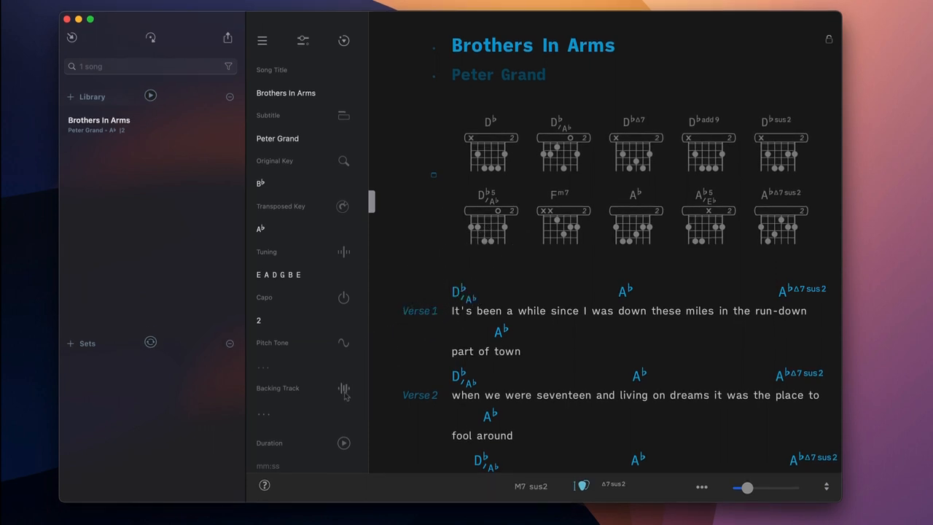
Step: Set capo 2 and tempo 126 in the song info panel
left_click(344, 388)
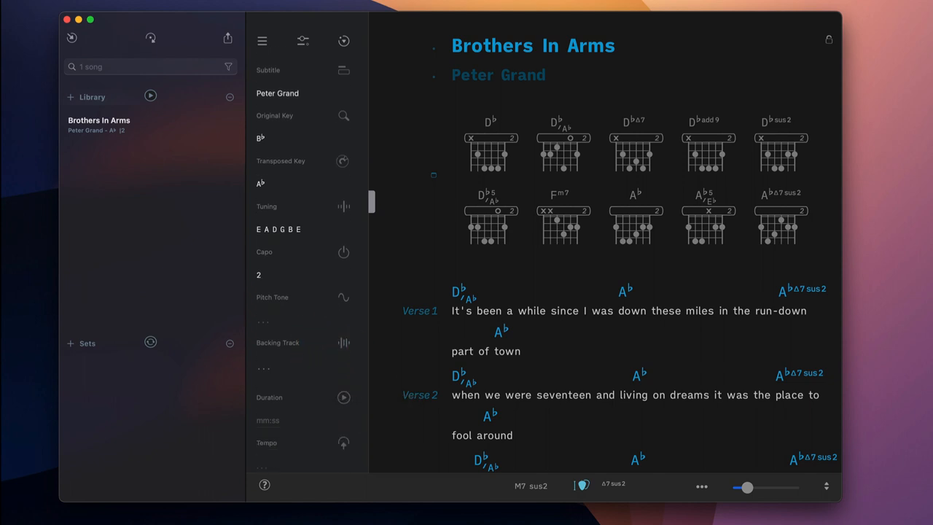
scroll("down", 3)
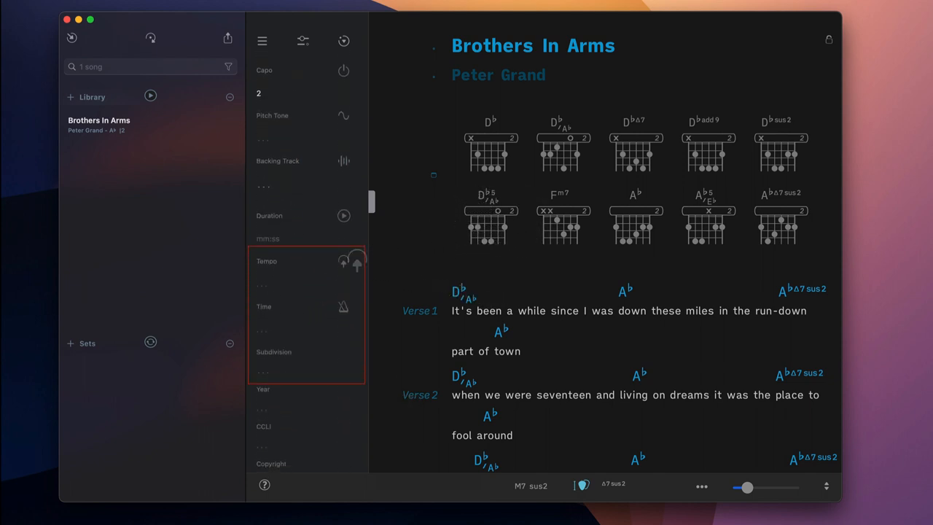
left_click(345, 262)
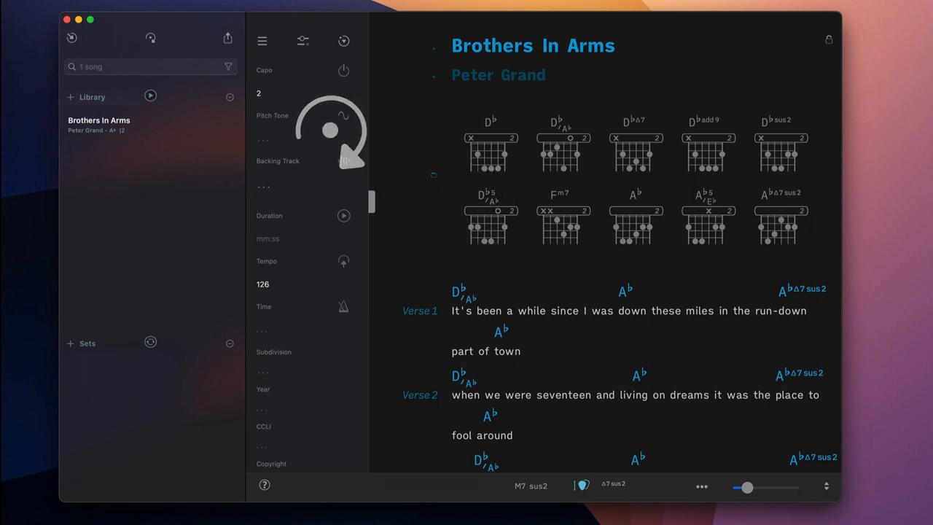
Step: Enable metronome Auto-Activate In Play Mode, set the metronome sound to Rim, and close Settings
left_click(151, 38)
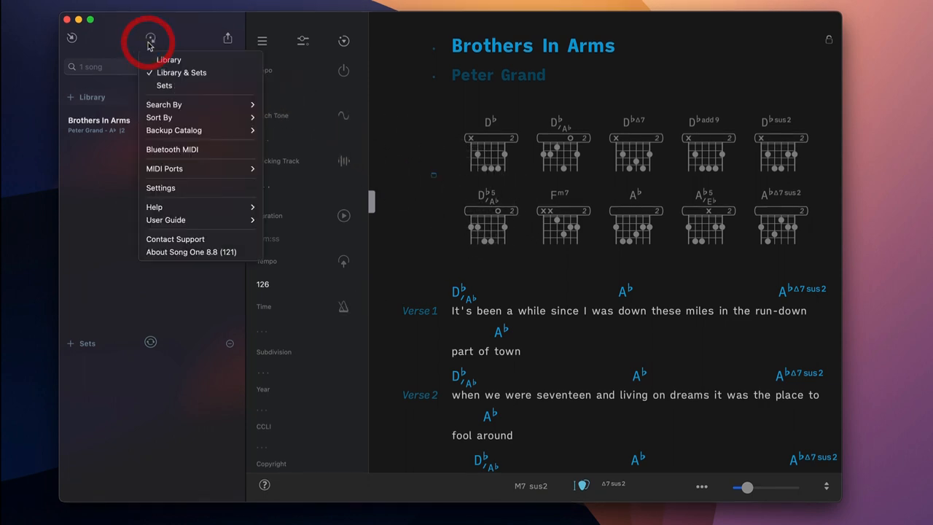
mouse_move(151, 188)
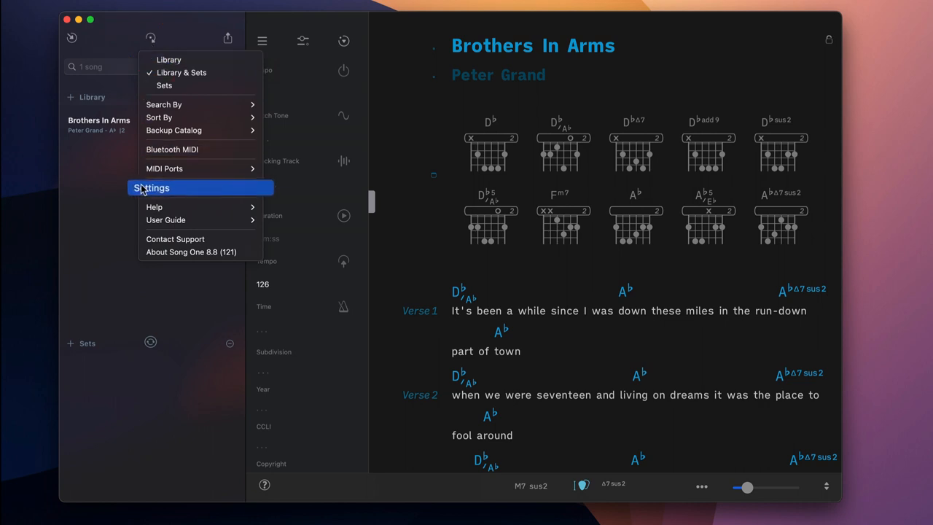
left_click(151, 187)
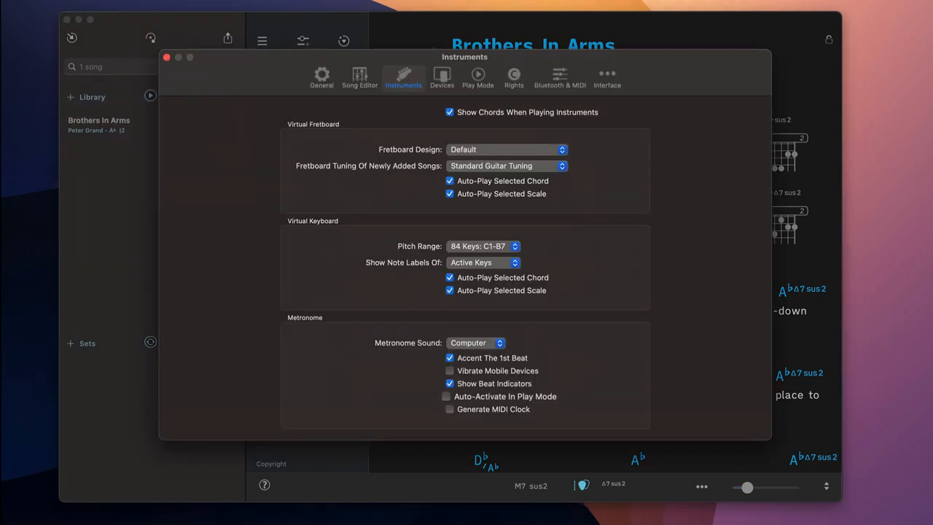
left_click(450, 395)
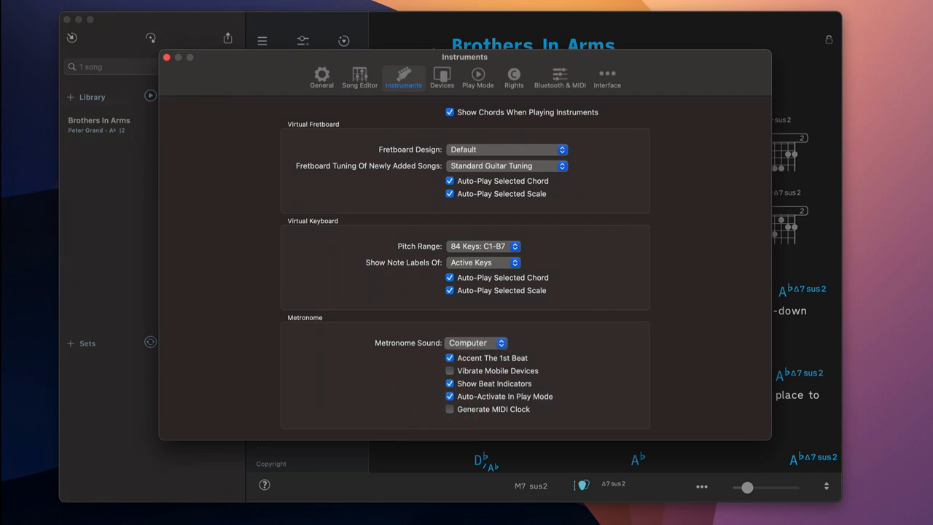
left_click(476, 343)
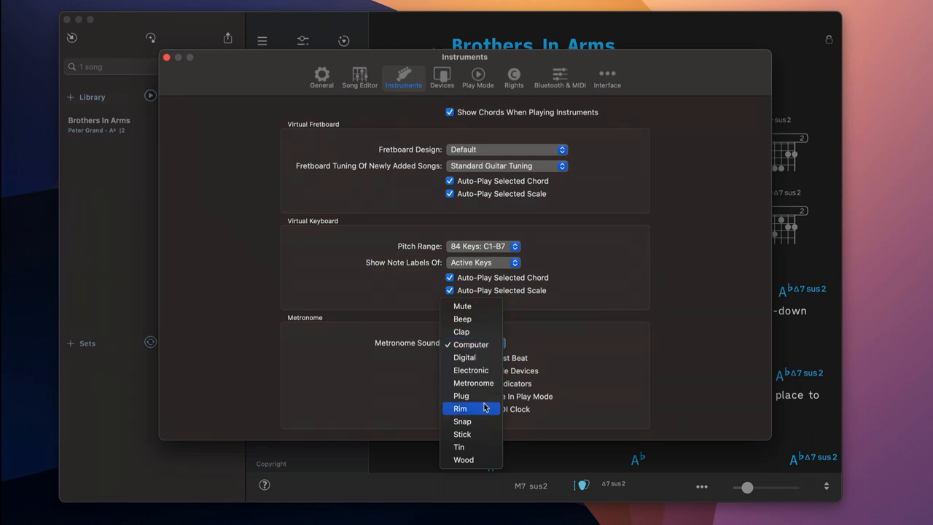
left_click(460, 408)
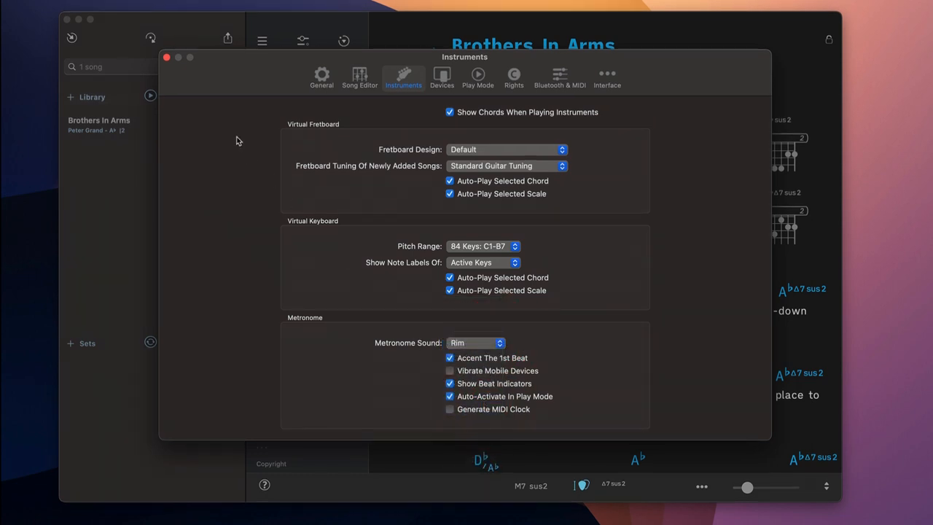
left_click(166, 58)
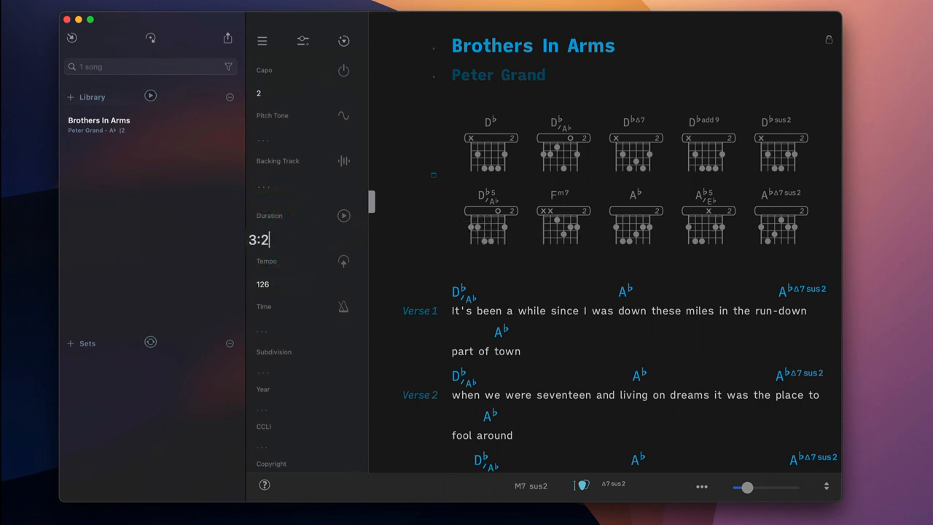
Step: Finish entering 3:27 as the song duration
type("7")
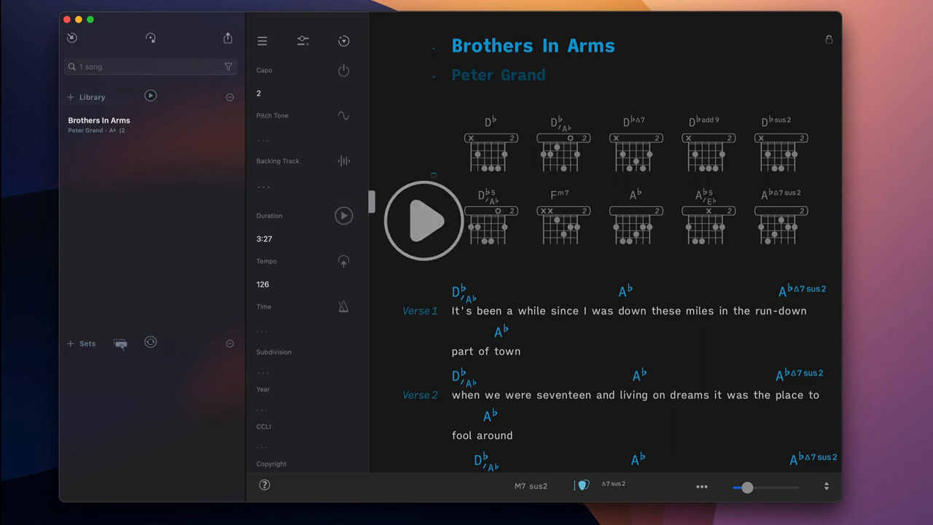
left_click(423, 220)
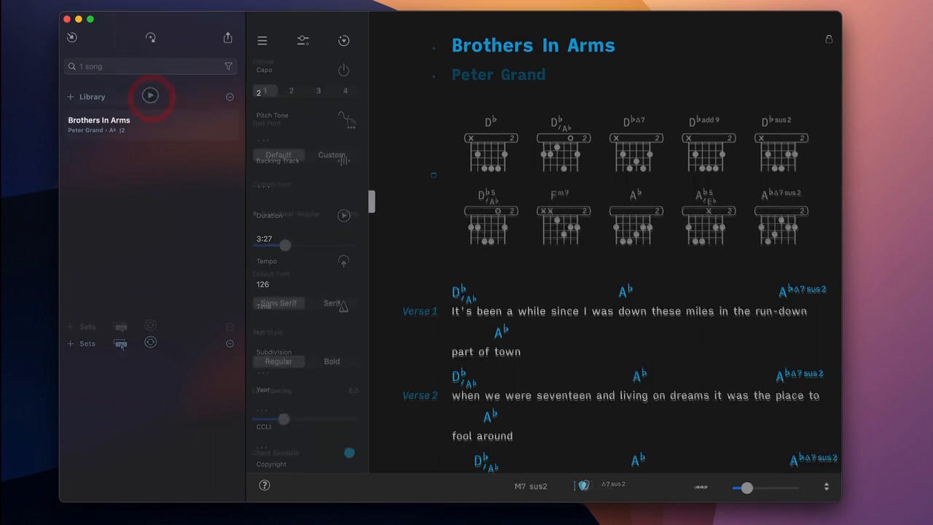
left_click(151, 96)
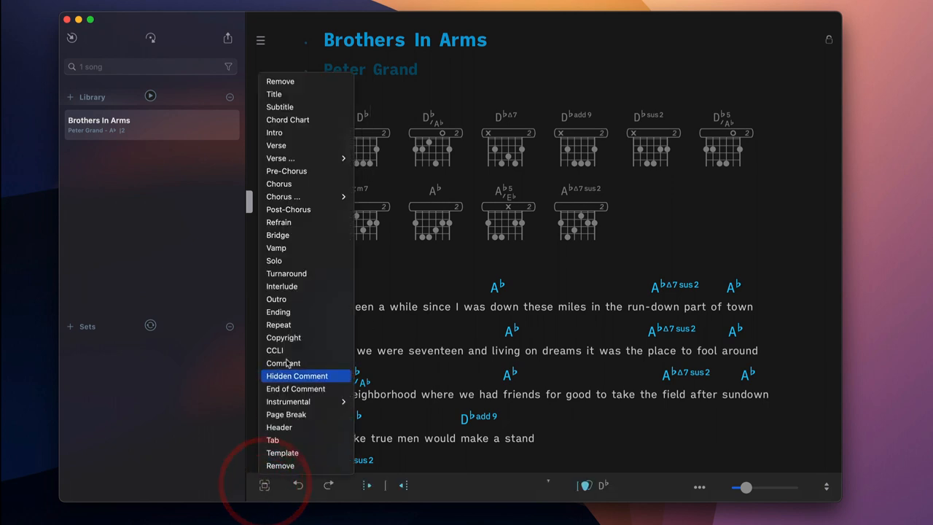
mouse_move(266, 81)
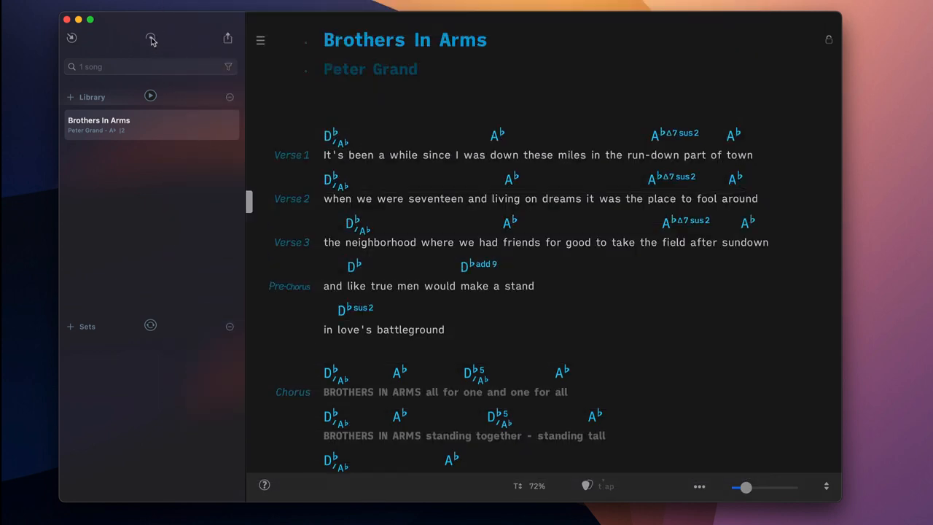
Step: Untick Add Chord Diagrams To Imported Songs in Song Editor settings and close Settings
left_click(152, 38)
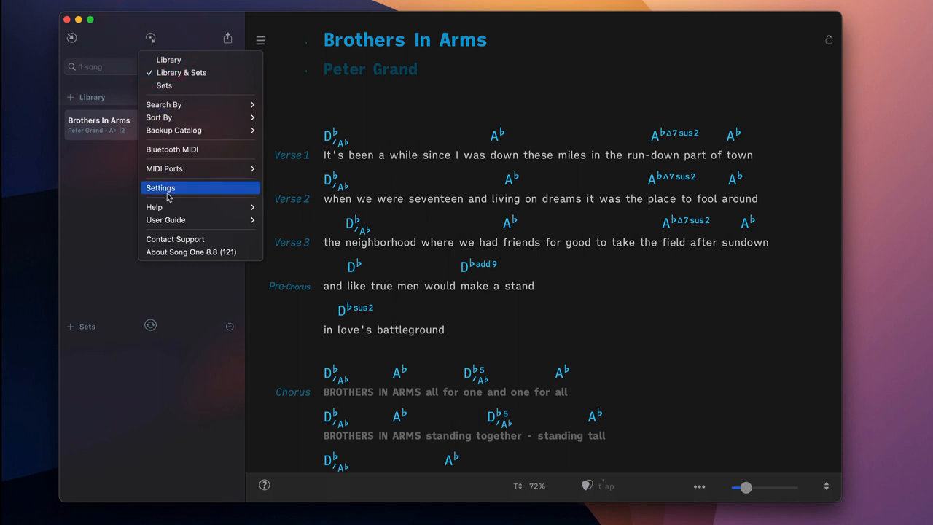
left_click(160, 187)
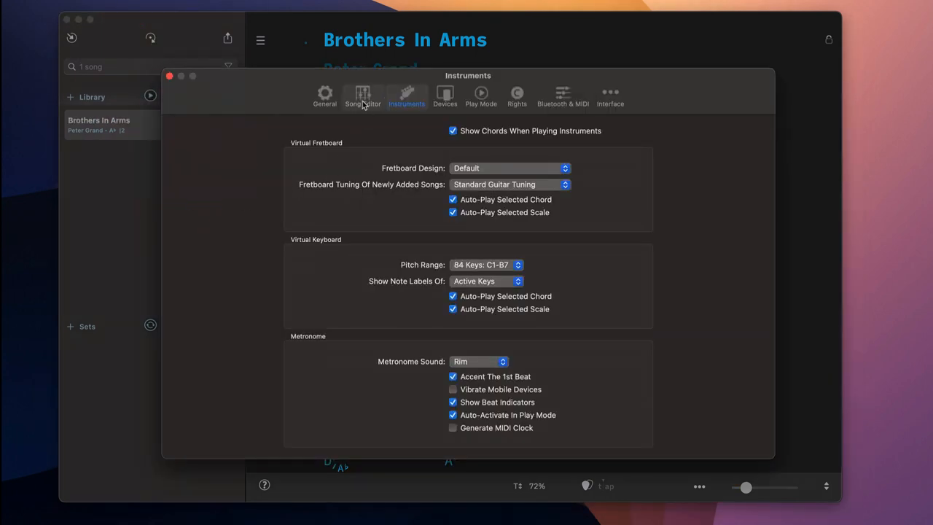
left_click(362, 96)
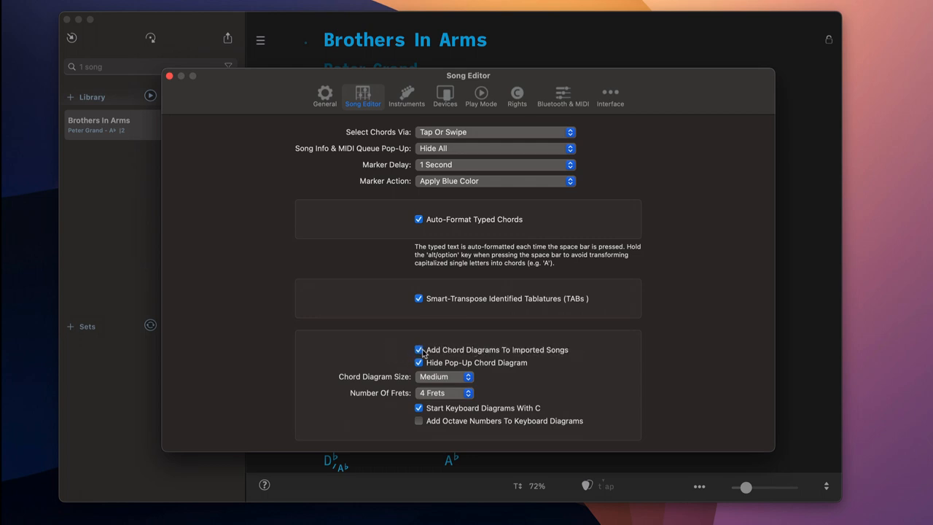
left_click(420, 350)
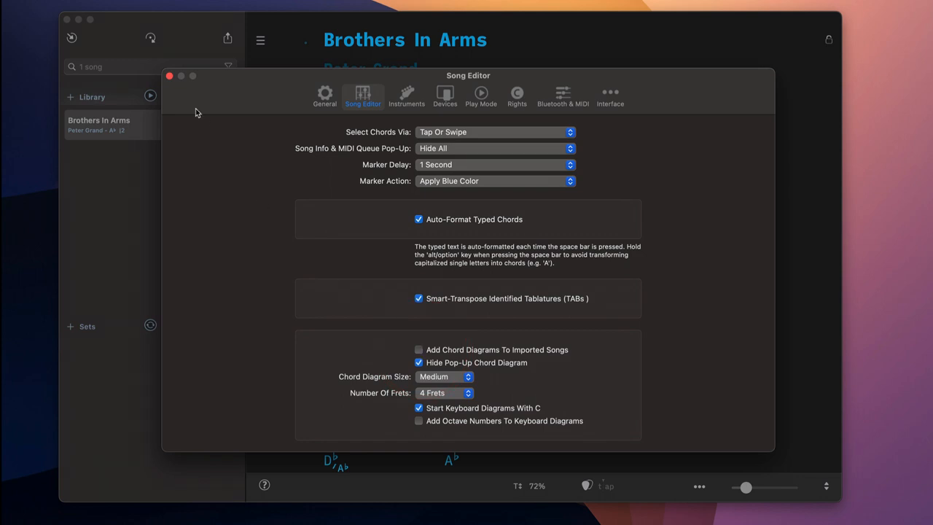
left_click(169, 76)
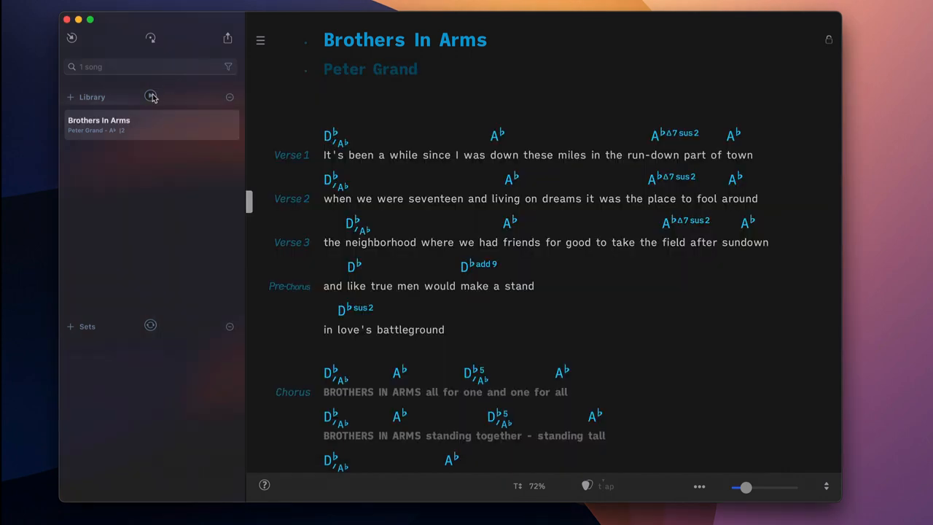
left_click(151, 97)
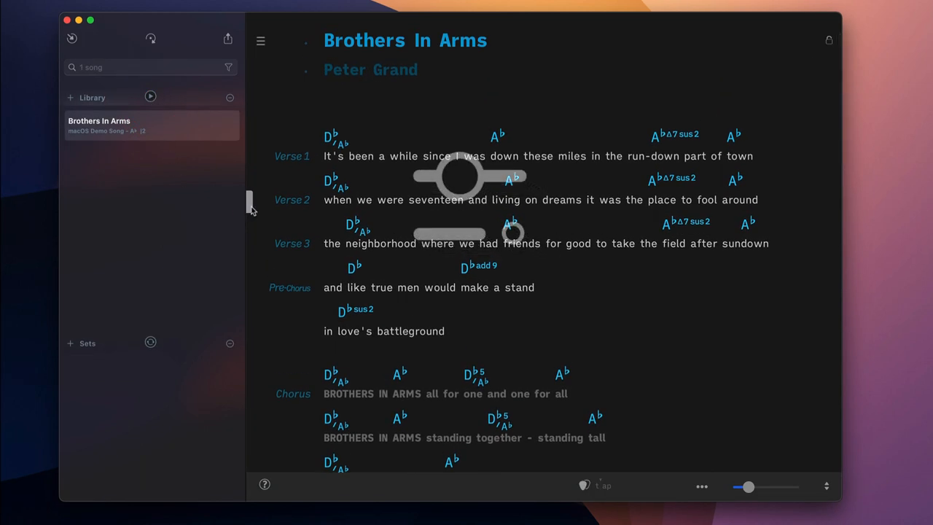
Step: Apply theme 2 to the sheet and set its custom font to Optima
left_click(303, 41)
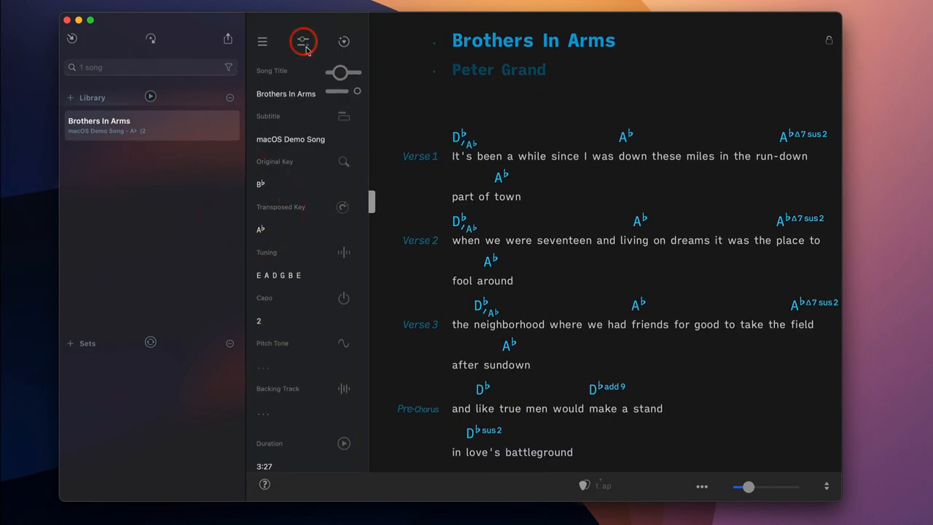
left_click(303, 41)
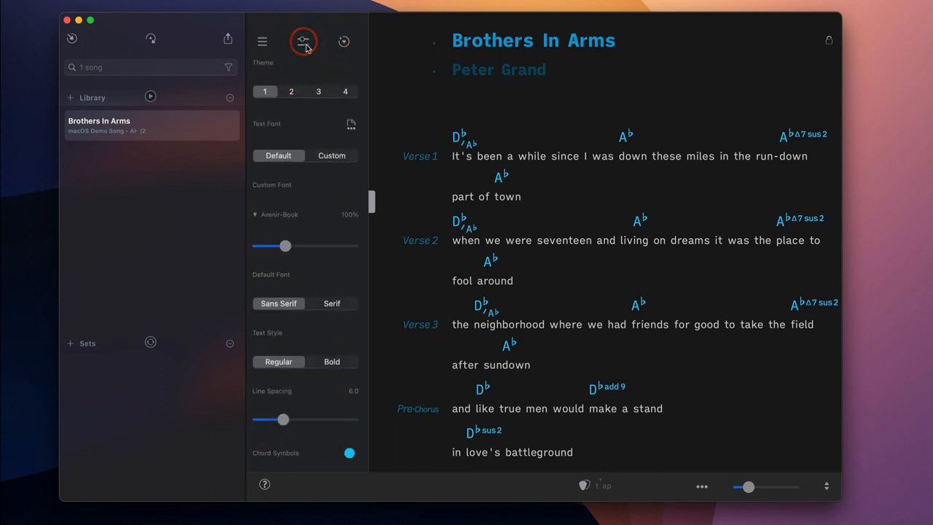
left_click(291, 91)
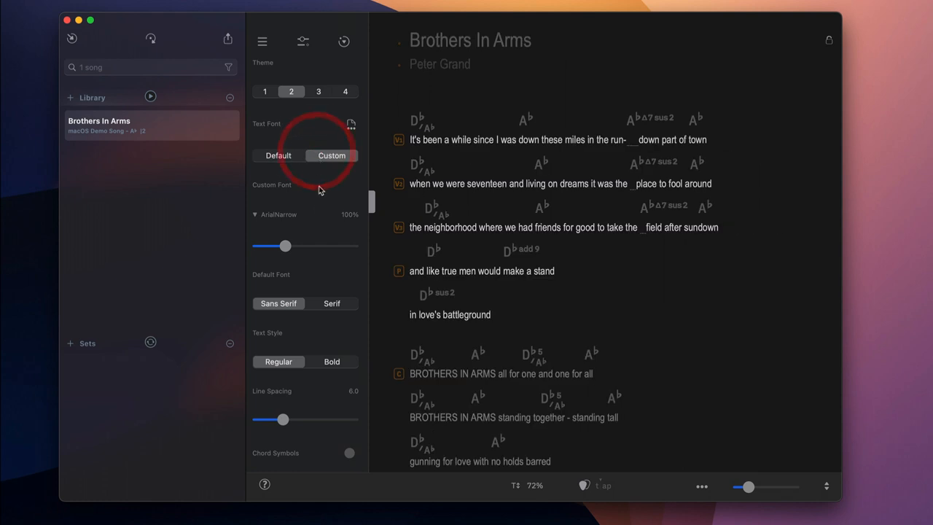
left_click(279, 215)
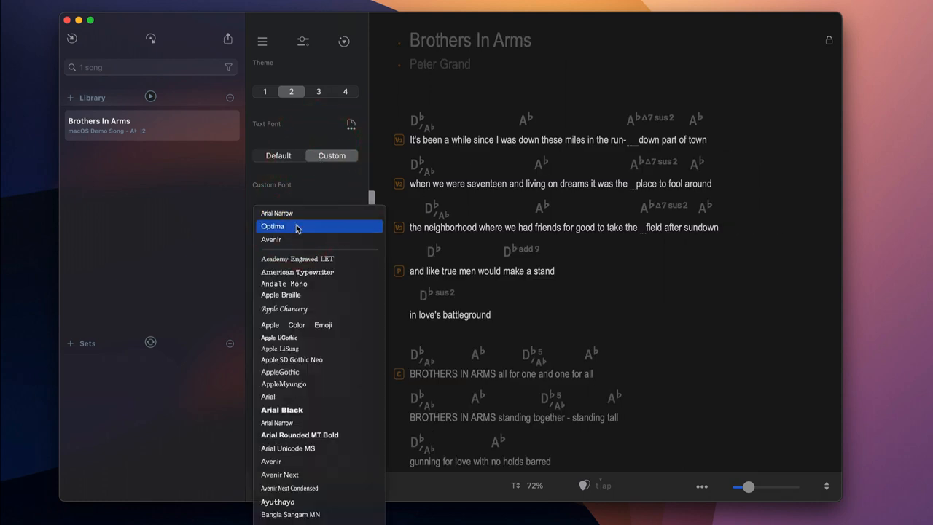
left_click(272, 226)
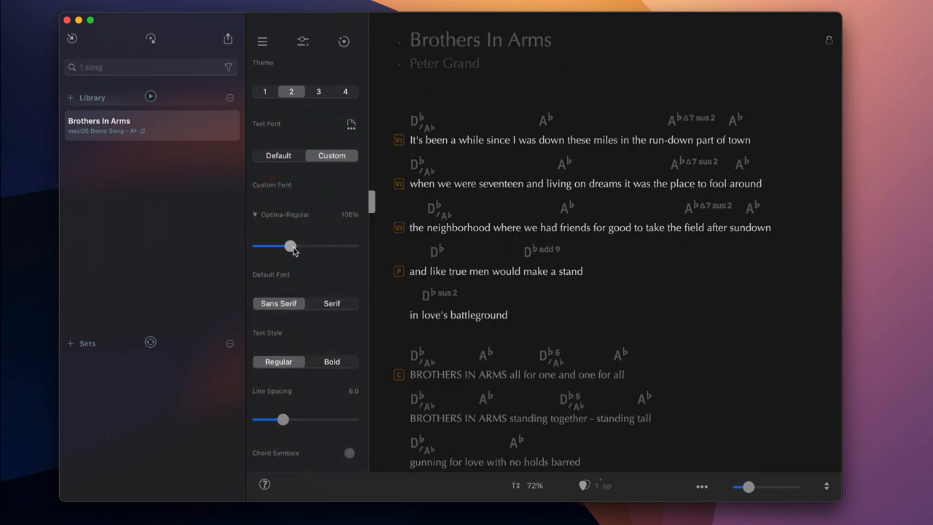
Step: Enlarge the text to 130%, set line spacing to -3.0 and colour chords orange
left_click_drag(291, 246, 305, 246)
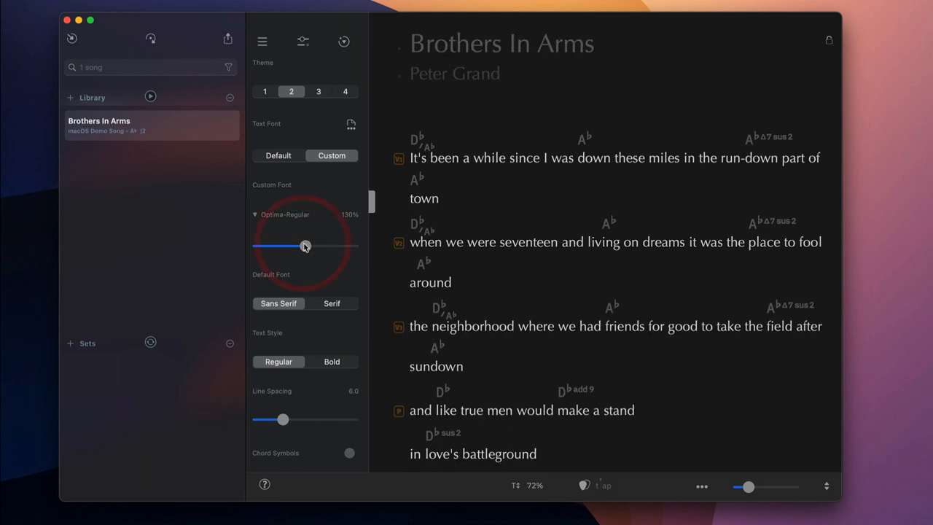
left_click_drag(283, 419, 276, 419)
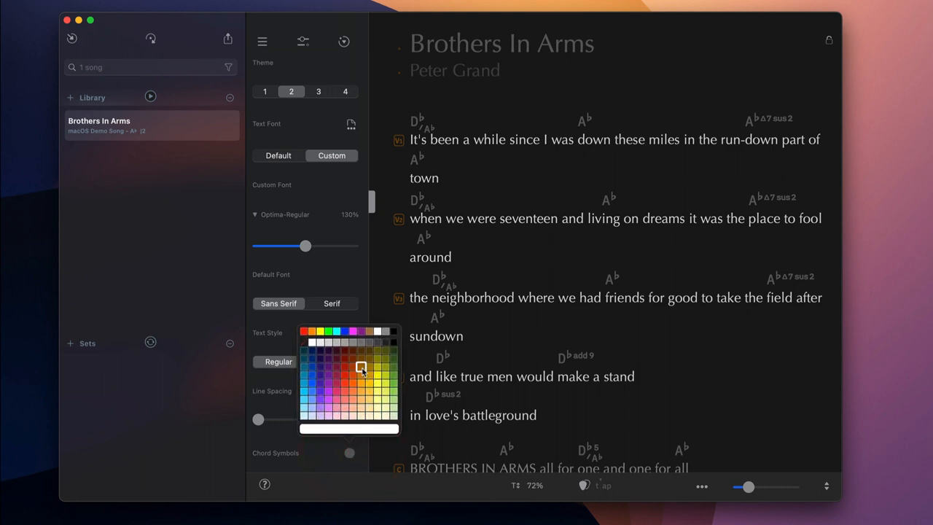
left_click(361, 366)
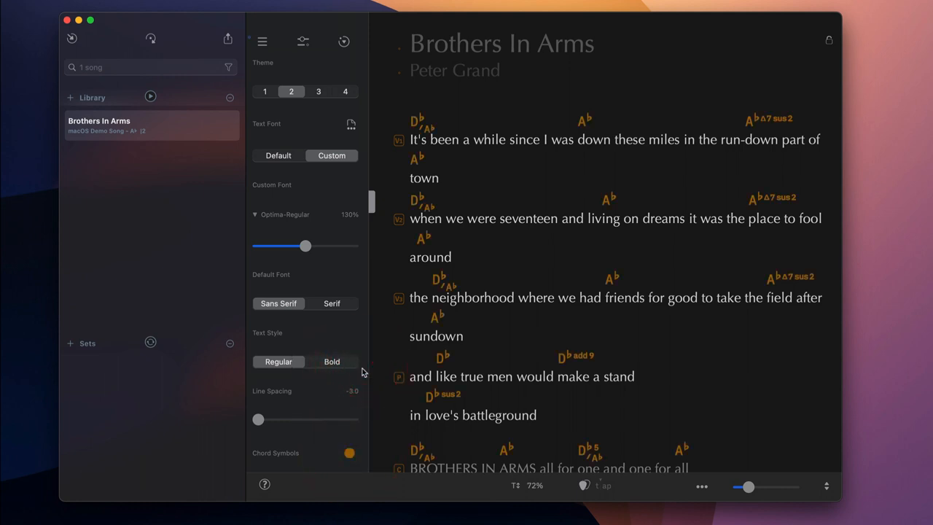
left_click(302, 41)
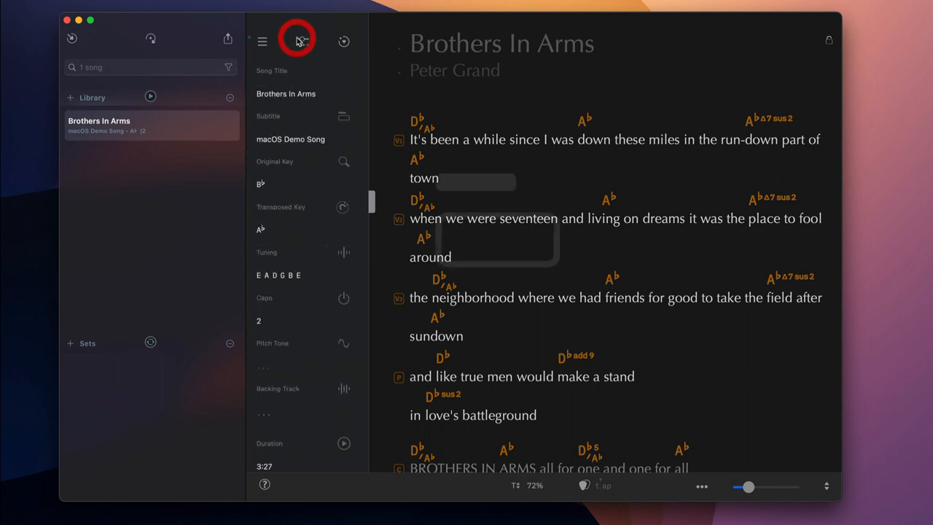
Step: Add SheetMusic.jpg as the header image, cropped to the staff and tab
left_click(344, 116)
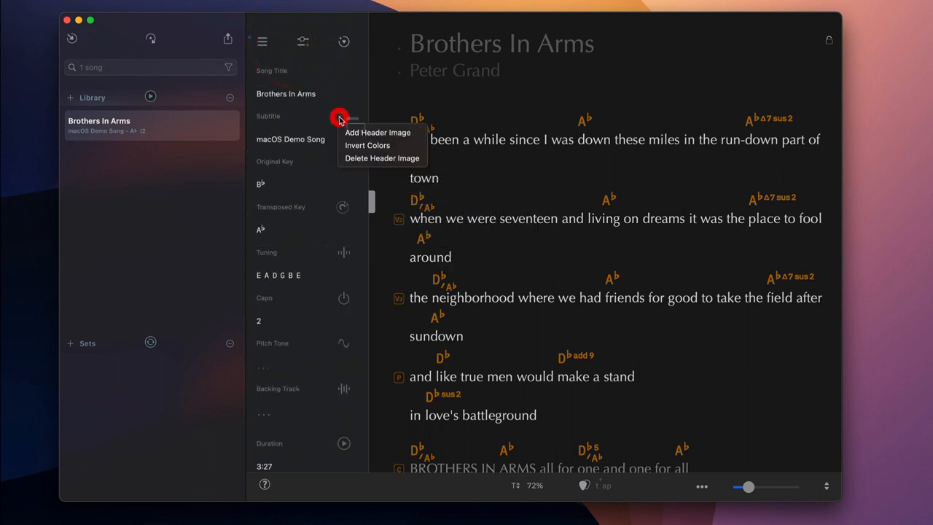
mouse_move(378, 132)
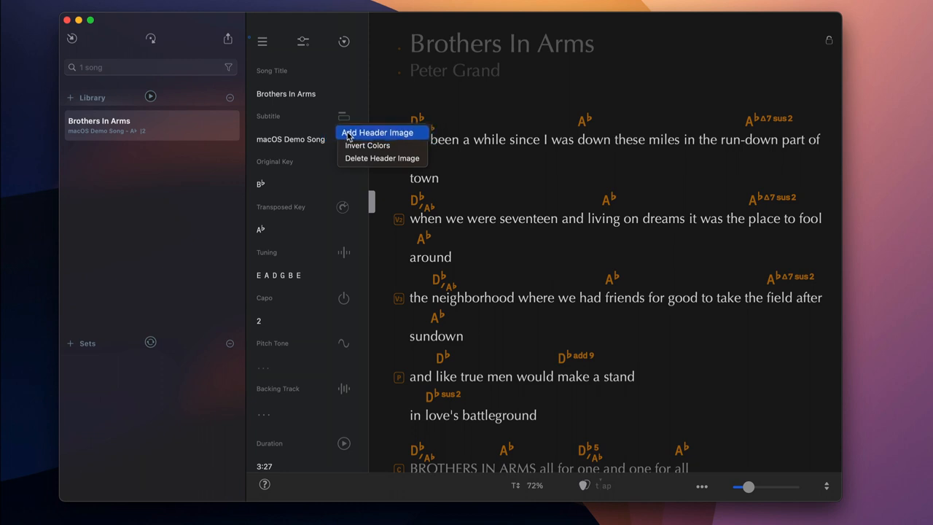
left_click(377, 132)
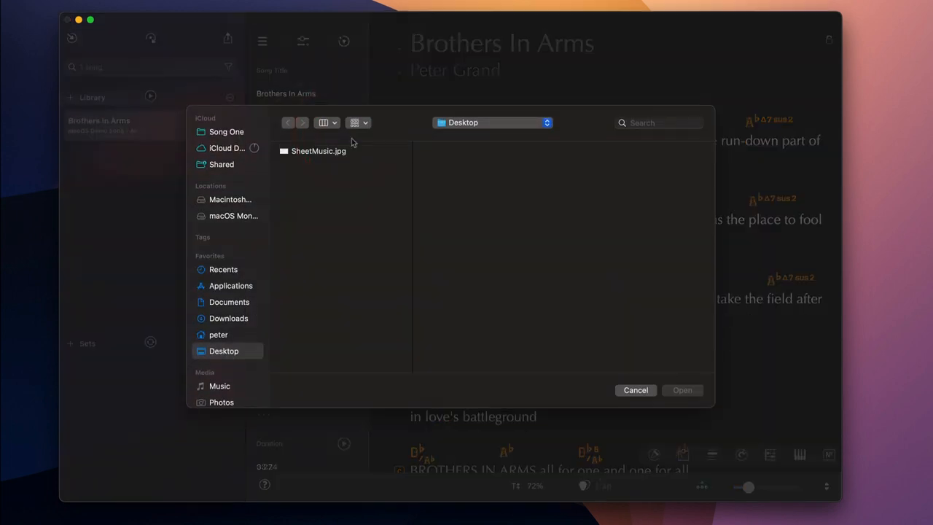
left_click(319, 151)
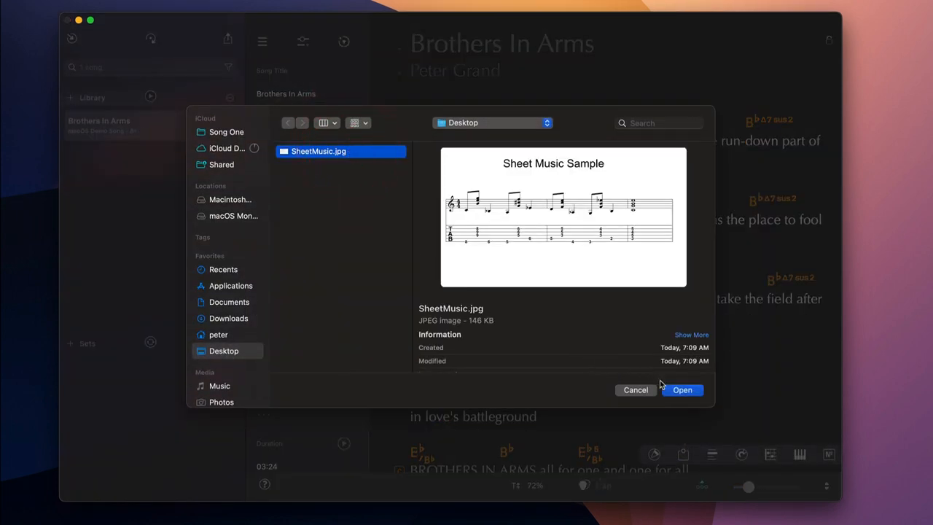
left_click(683, 389)
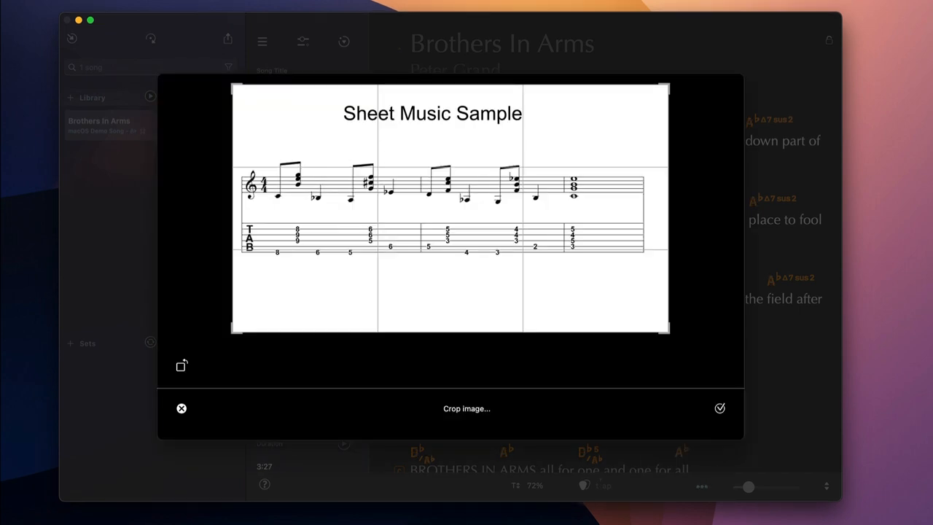
left_click_drag(664, 332, 653, 261)
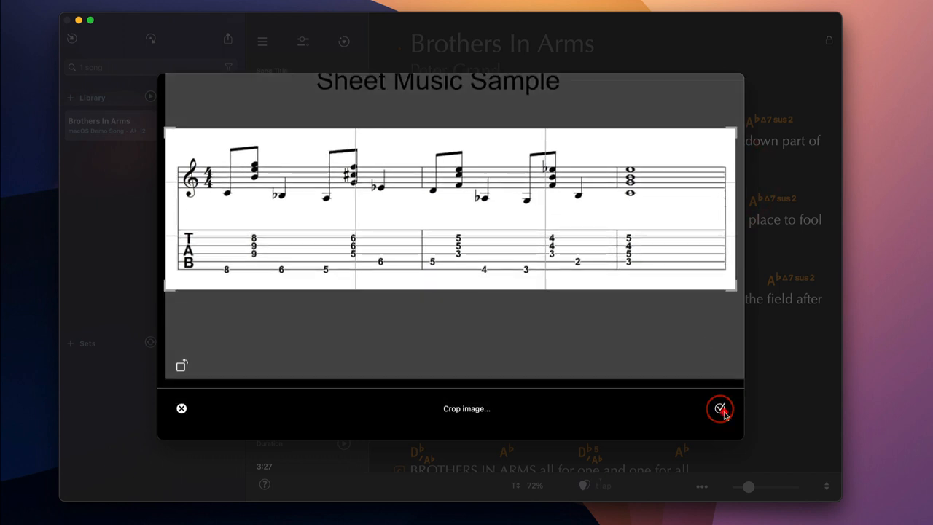
left_click(720, 408)
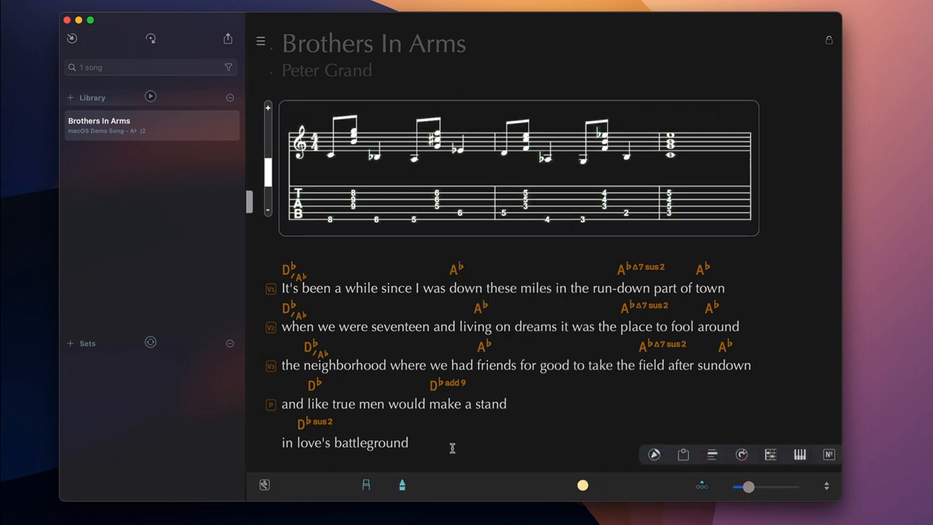
Step: Insert an empty guitar tab block after 'while we earned our battle scars'
left_click(264, 484)
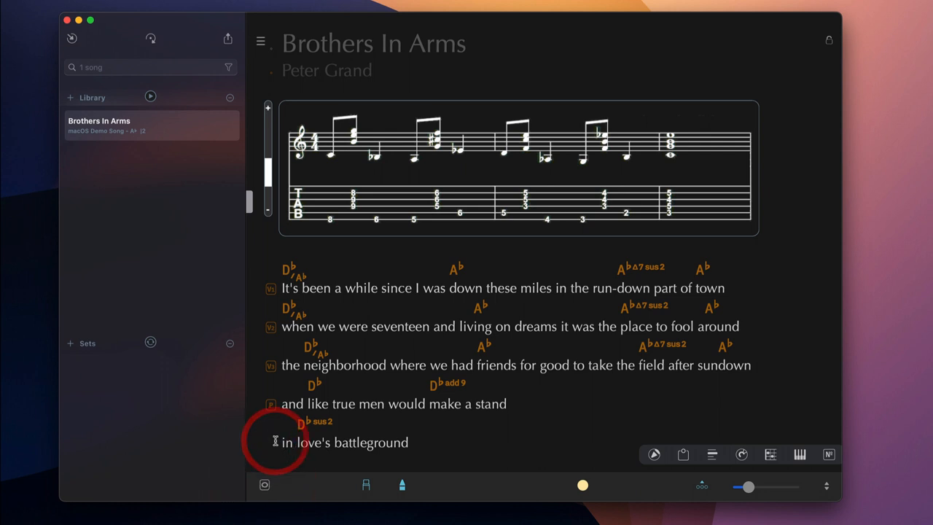
mouse_move(421, 184)
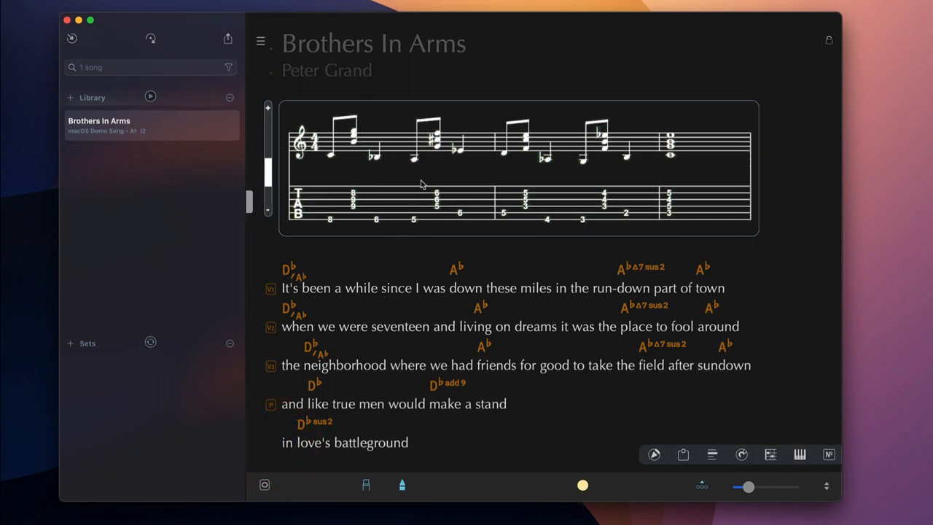
left_click(437, 204)
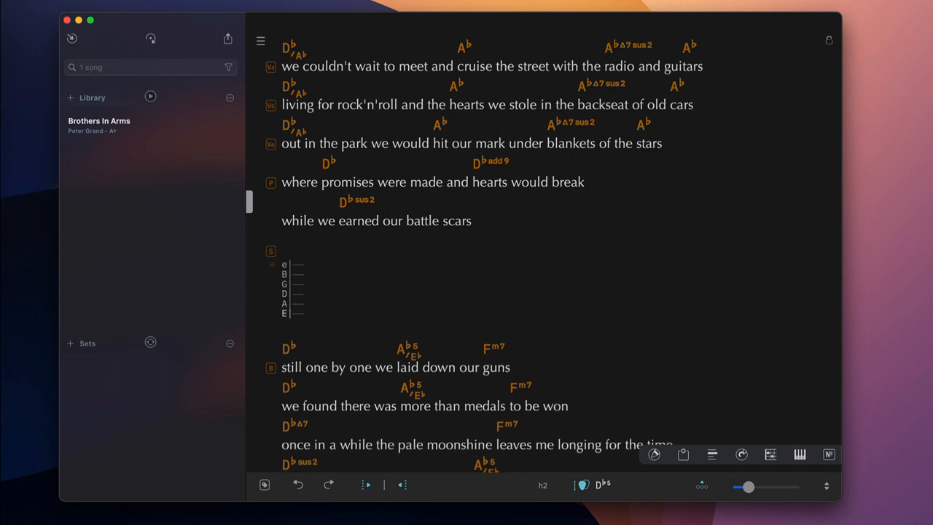
Step: Enter two bars of solo tab notes, including hammer-ons and pull-offs
scroll("down", 3)
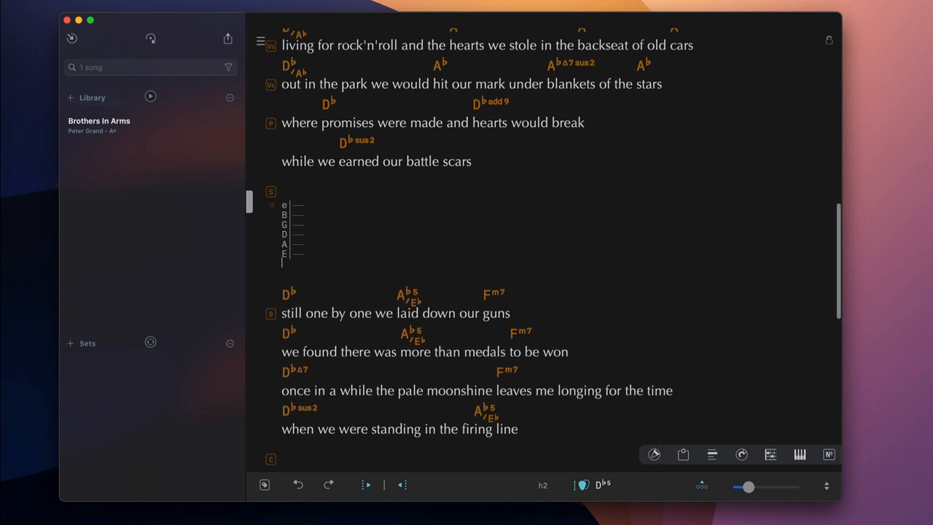
left_click(311, 205)
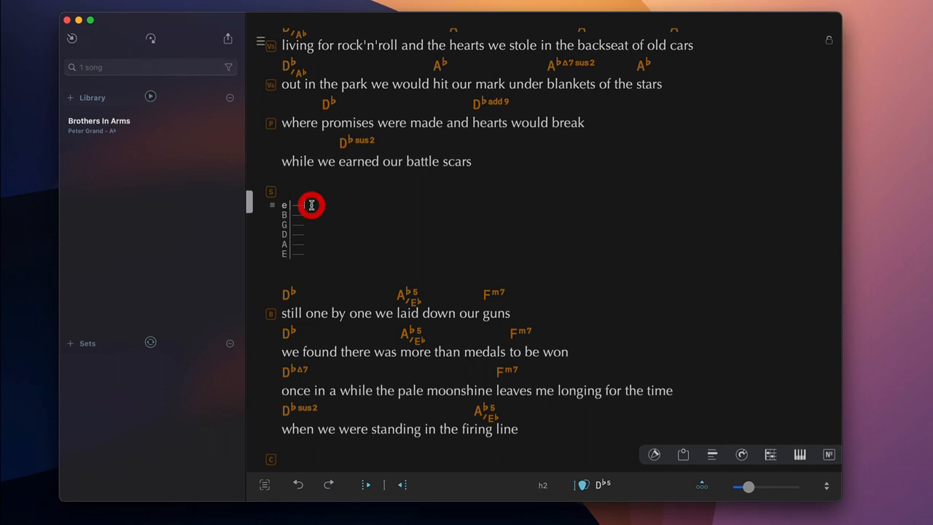
left_click(311, 205)
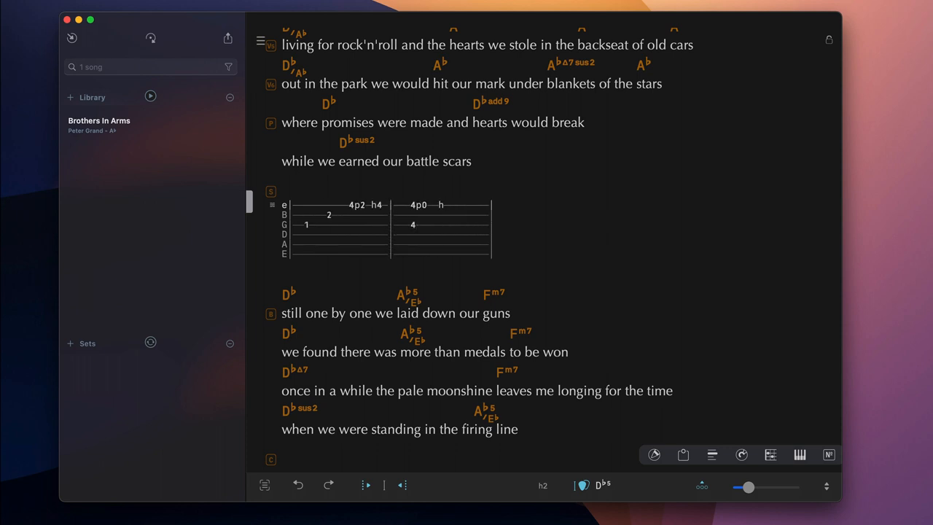
left_click(829, 454)
type("2")
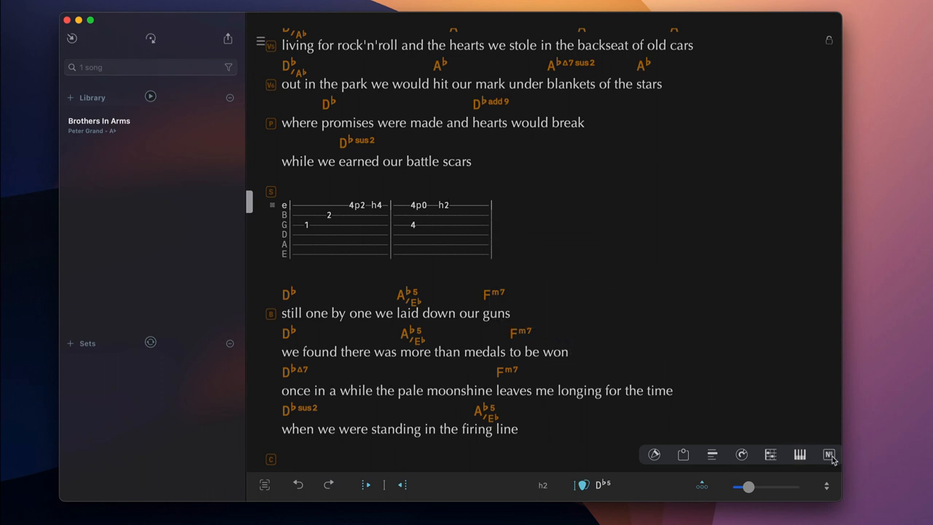
Step: Insert an A♭Δ7sus2 chord above the second tab bar and show the fretboard input
left_click(829, 454)
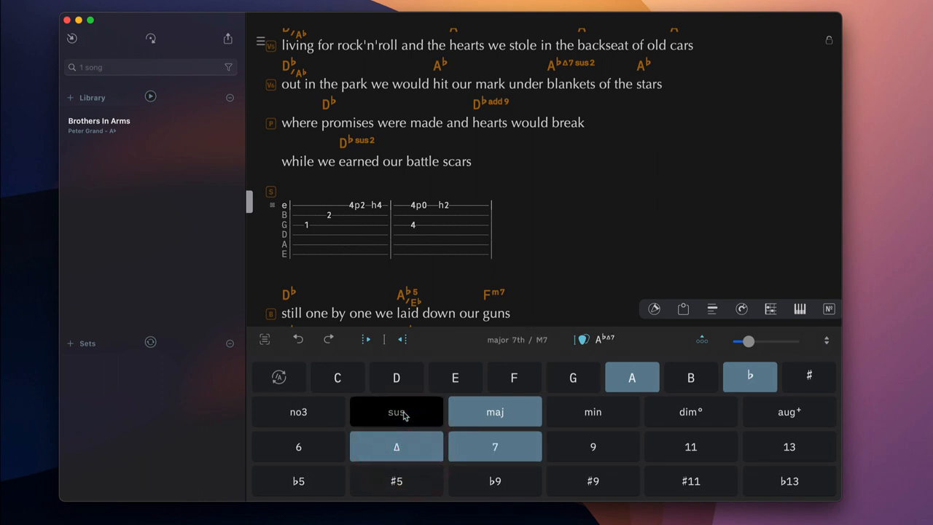
left_click(397, 412)
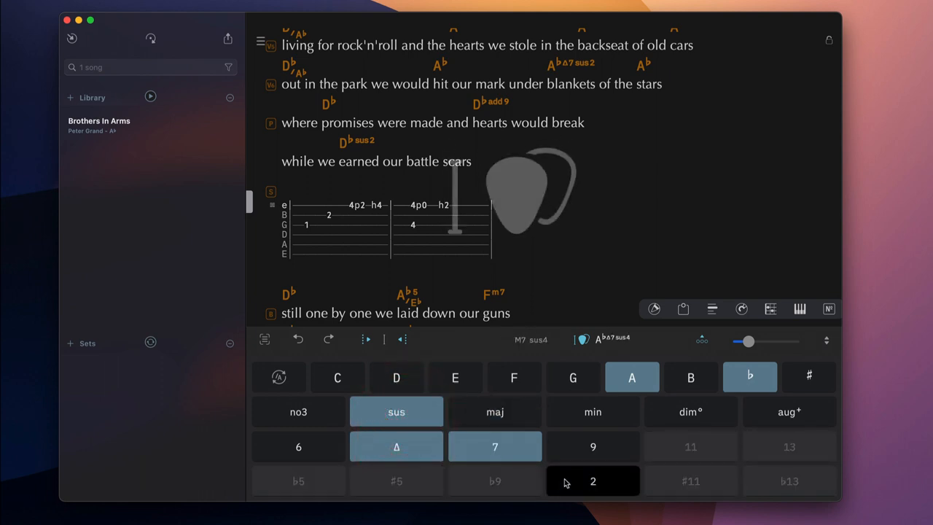
left_click(593, 480)
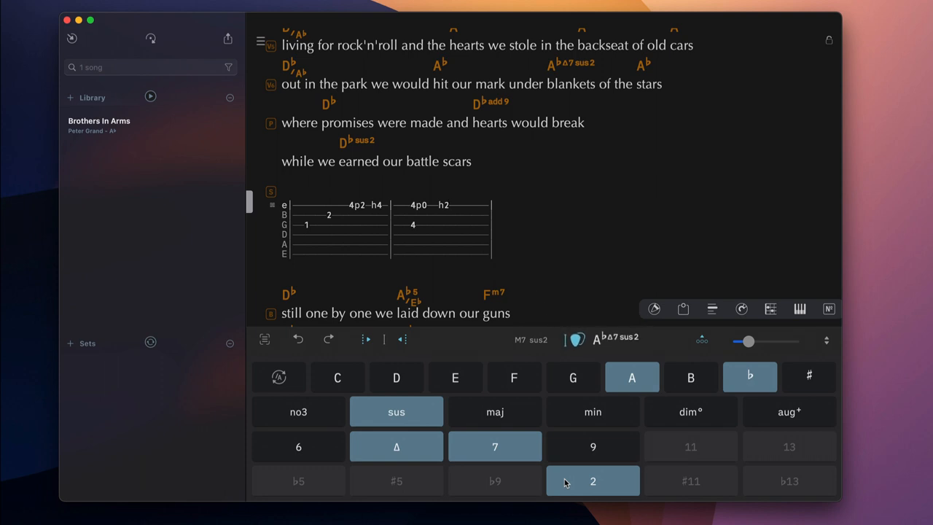
left_click(592, 480)
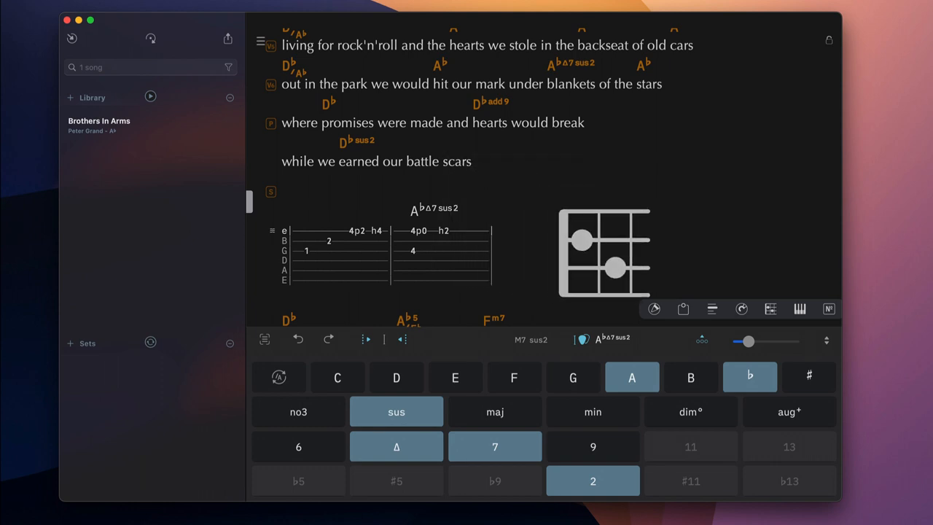
left_click(800, 309)
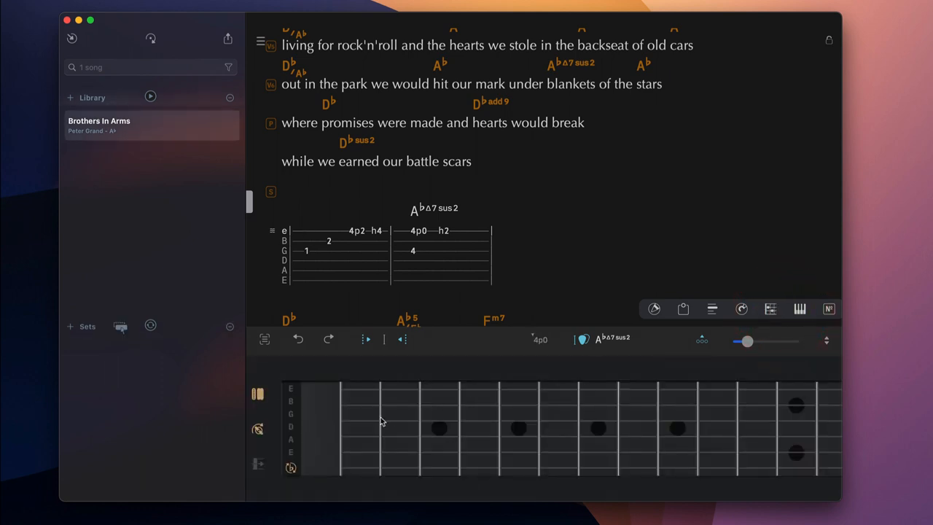
Step: Insert a D♭sus2 chord above the first tab bar and show the piano keyboard
left_click(360, 436)
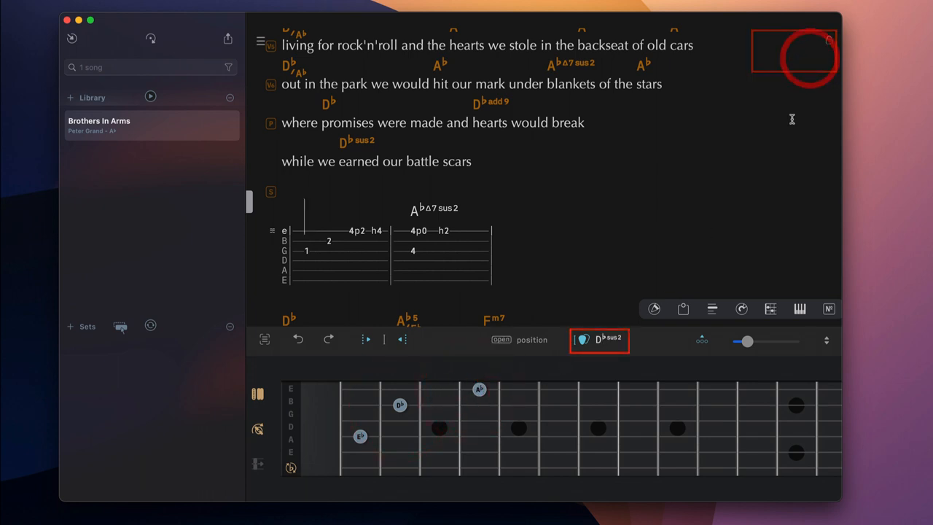
left_click(584, 340)
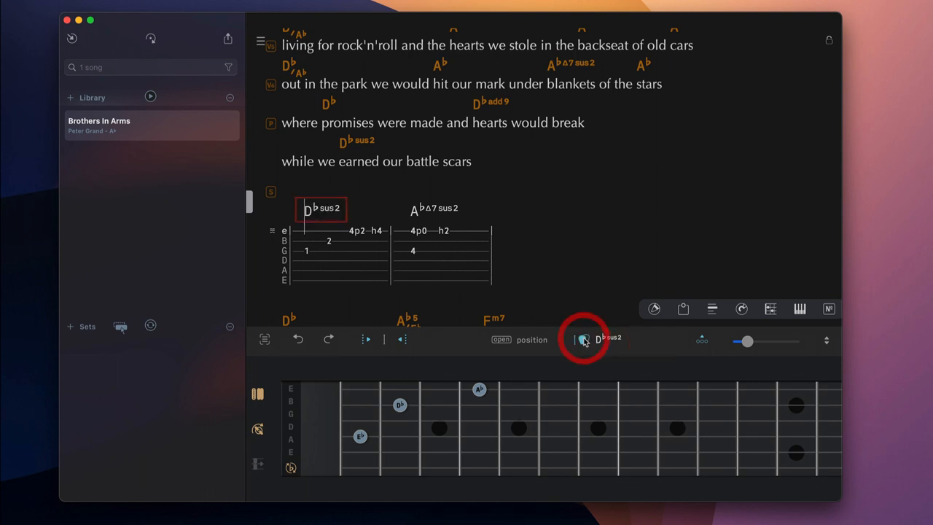
left_click(584, 339)
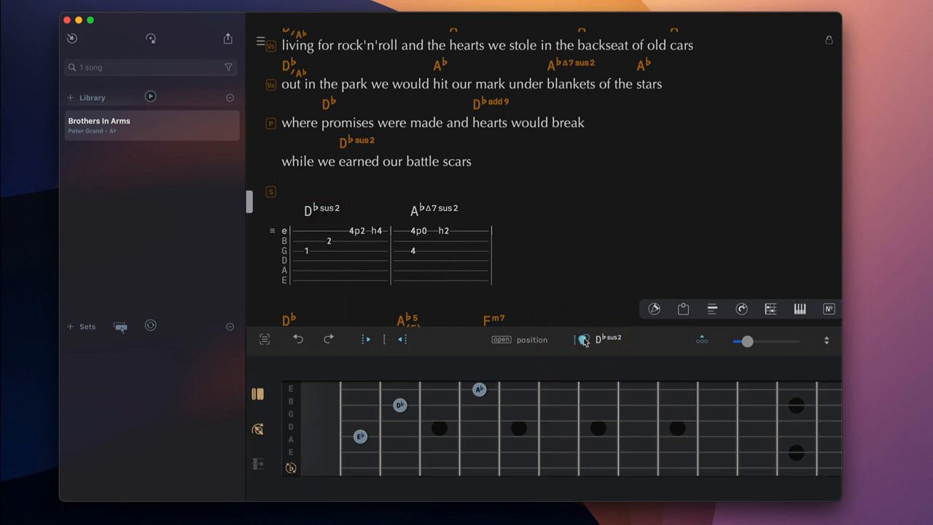
left_click(799, 309)
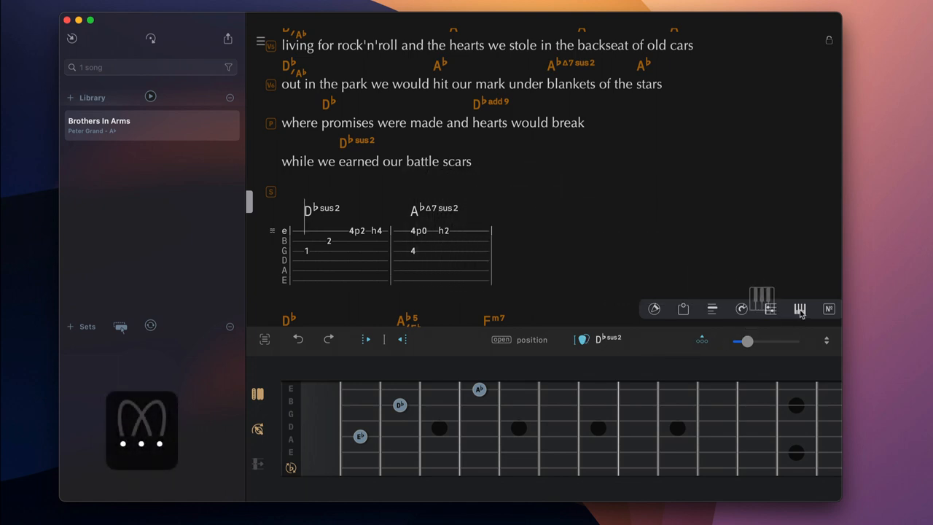
left_click(800, 308)
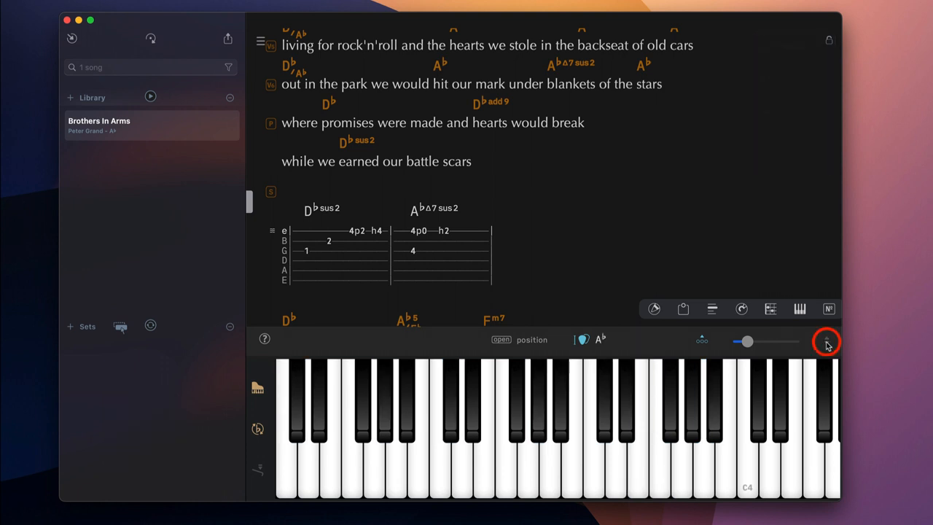
Step: Close the piano keyboard and show the song's MIDI events panel
left_click(826, 342)
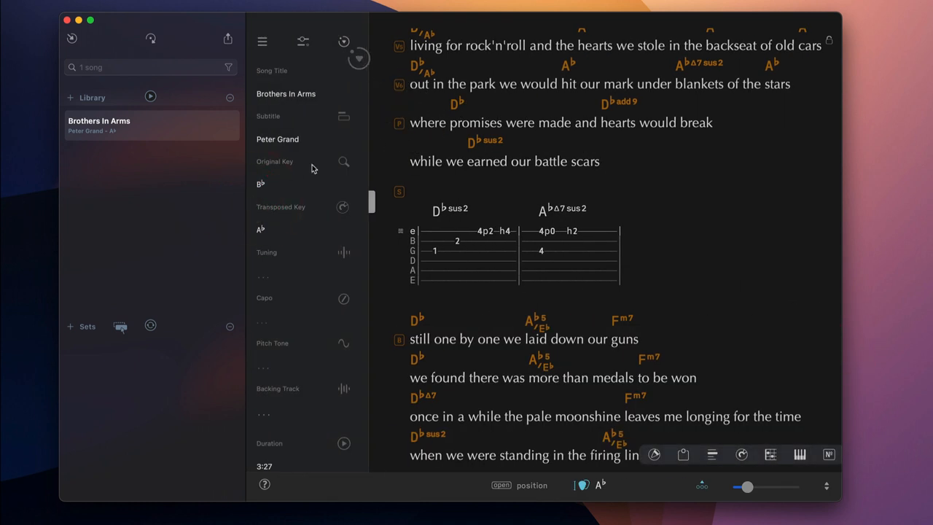
left_click(343, 41)
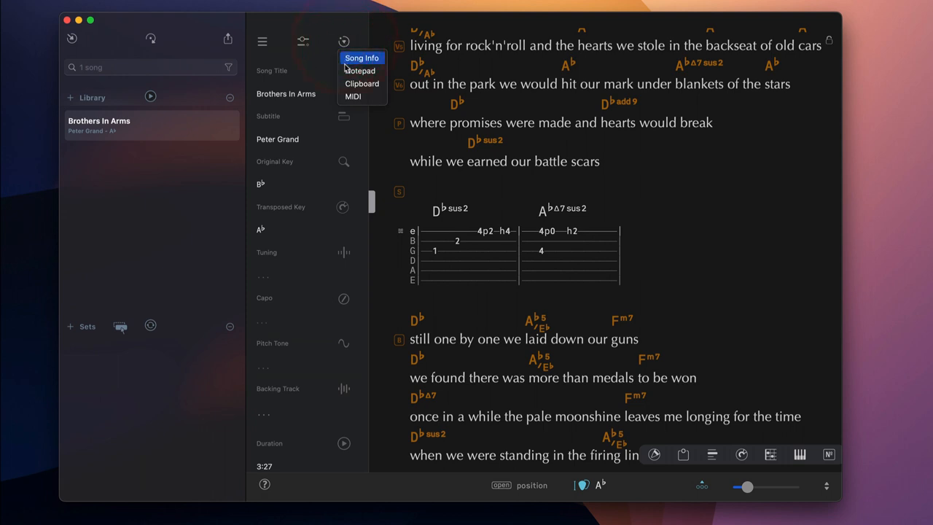
mouse_move(344, 97)
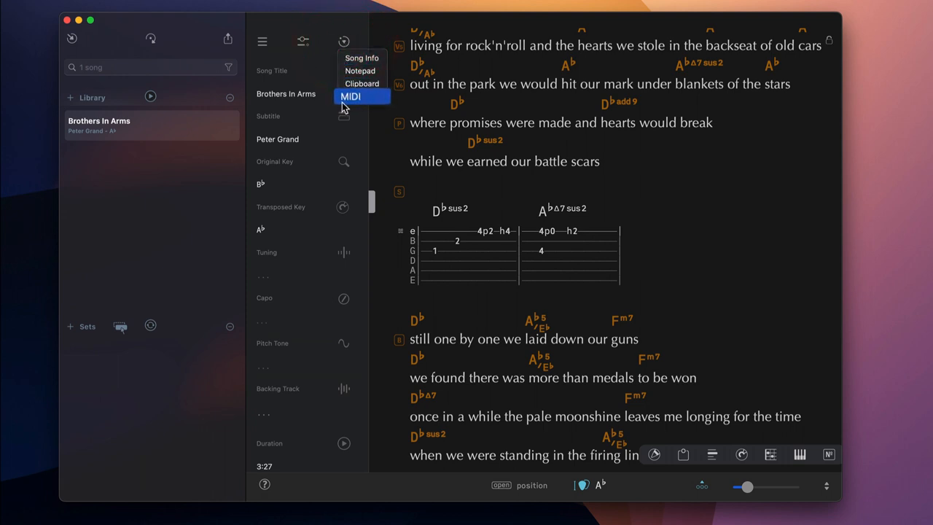
left_click(351, 96)
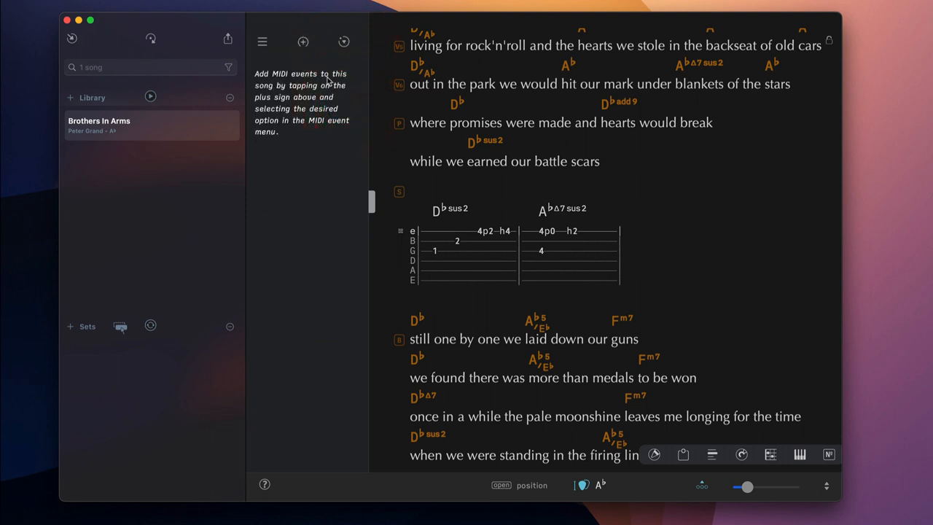
Step: Add a Program Change event set to Electric Piano 1 (program 4)
left_click(303, 42)
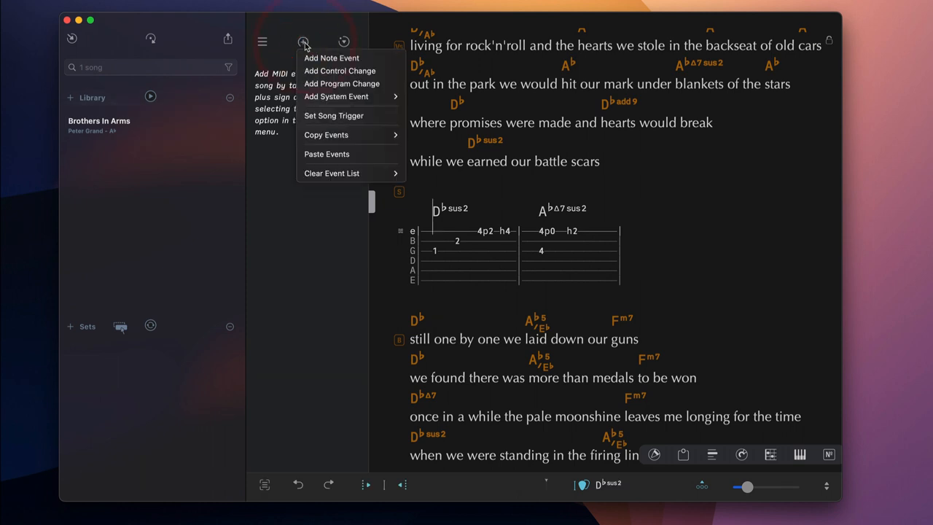
mouse_move(341, 83)
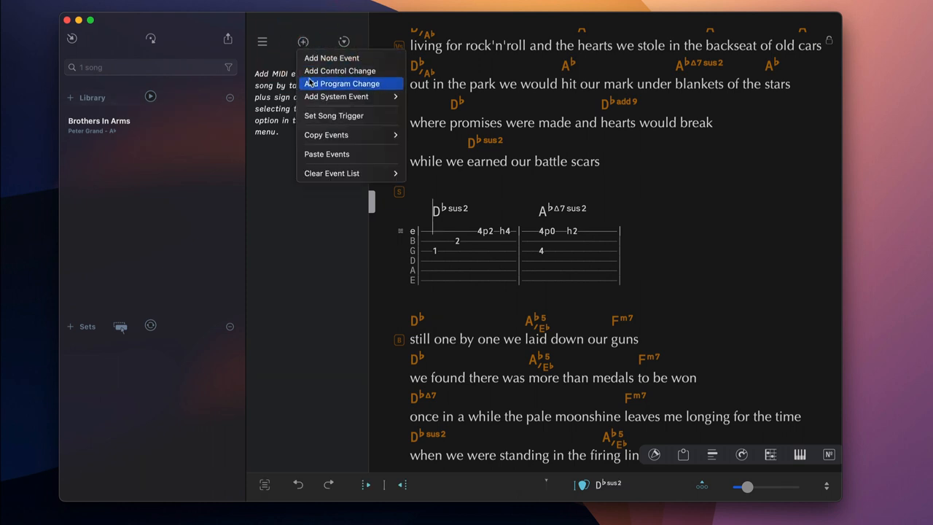
left_click(342, 83)
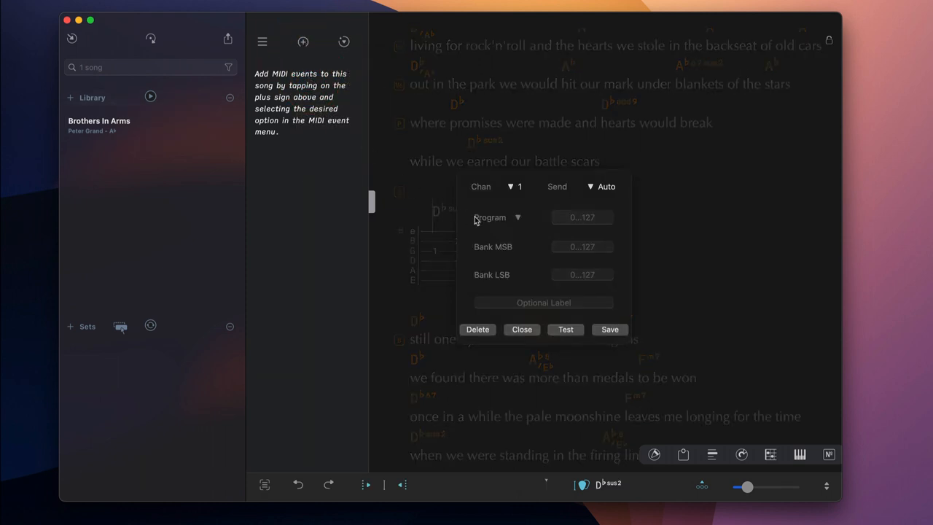
left_click(498, 217)
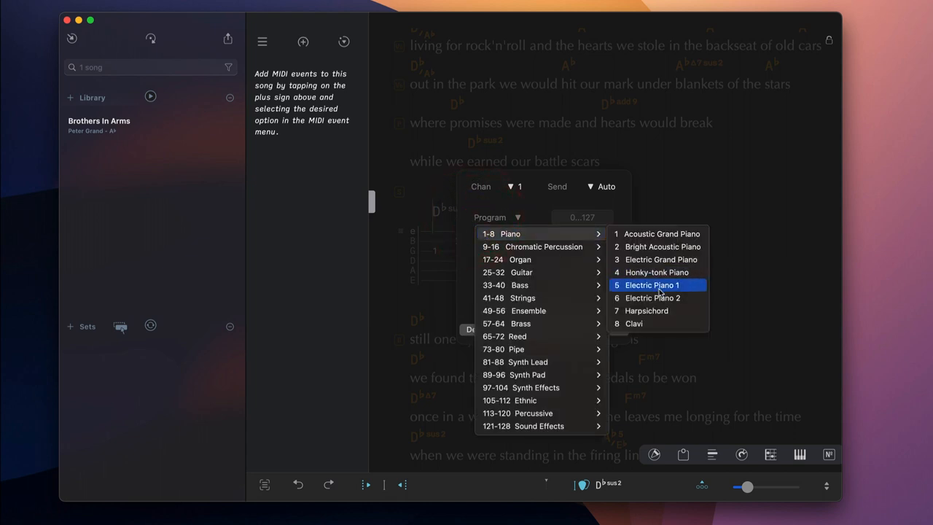
left_click(656, 272)
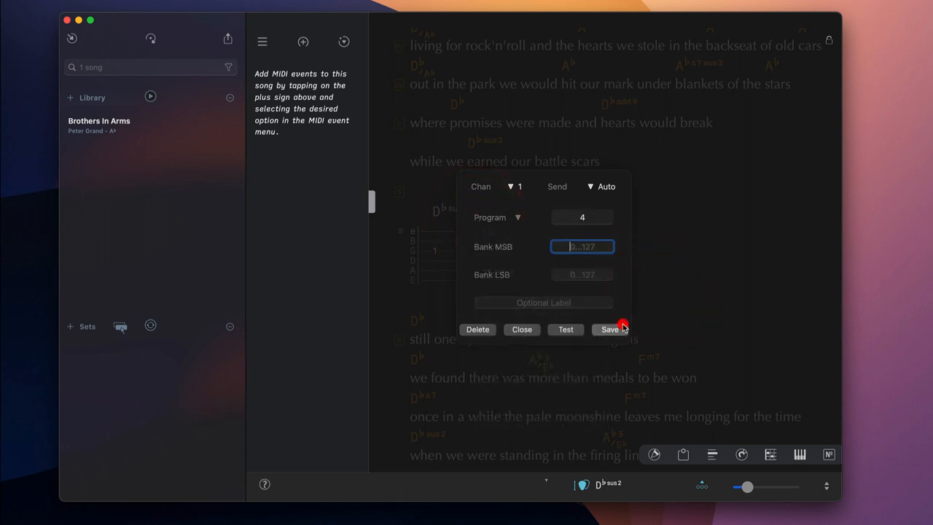
left_click(611, 329)
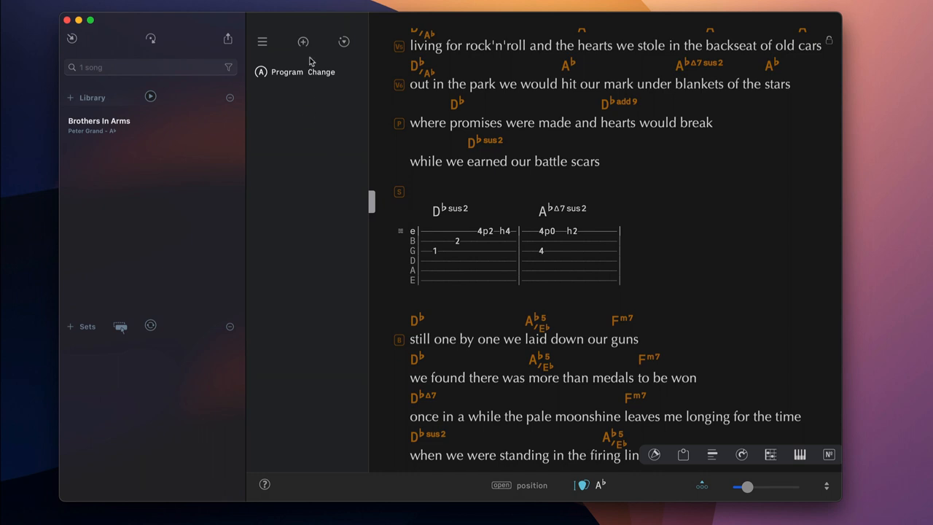
Step: Add a Brightness control change: CC 74, value 97, queued at position 1
left_click(304, 41)
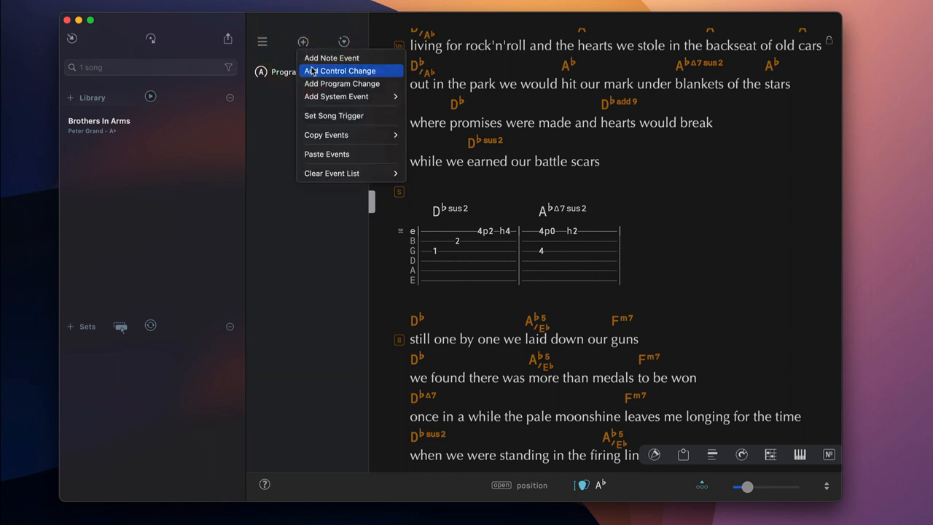
left_click(347, 71)
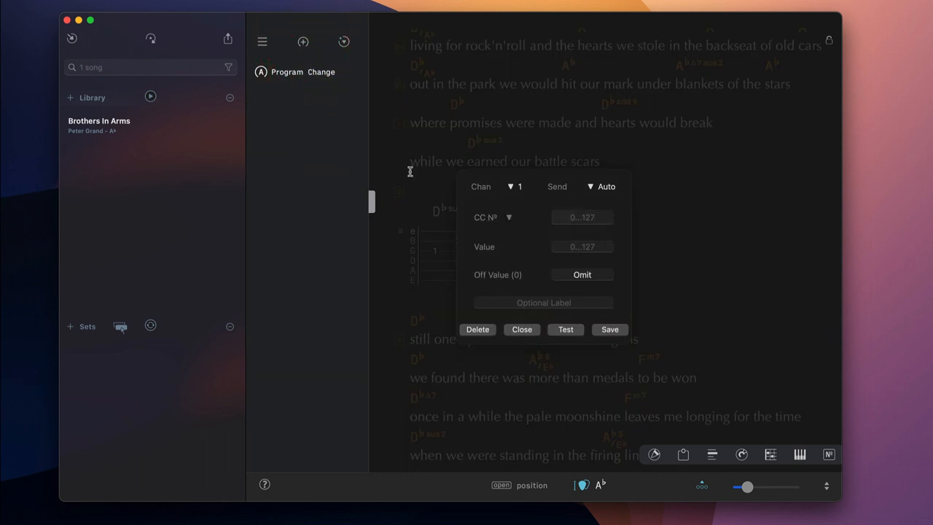
left_click(601, 186)
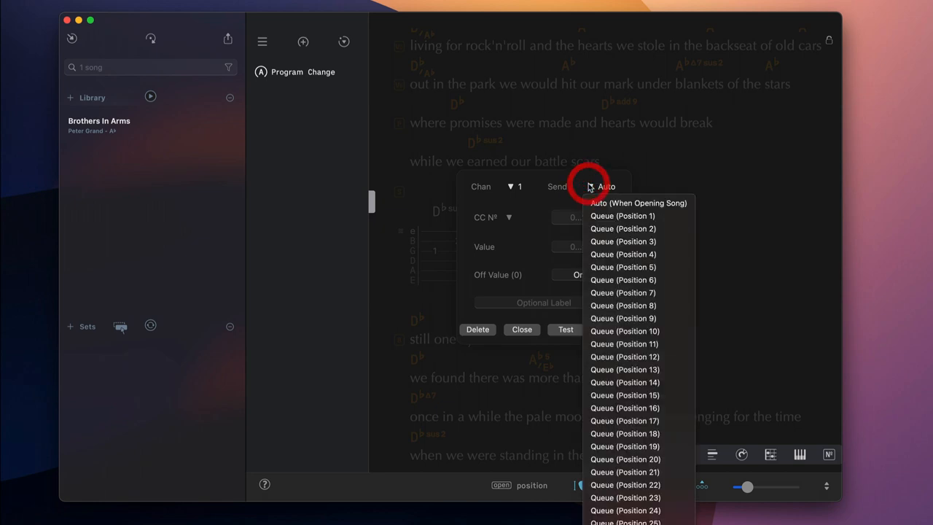
mouse_move(594, 203)
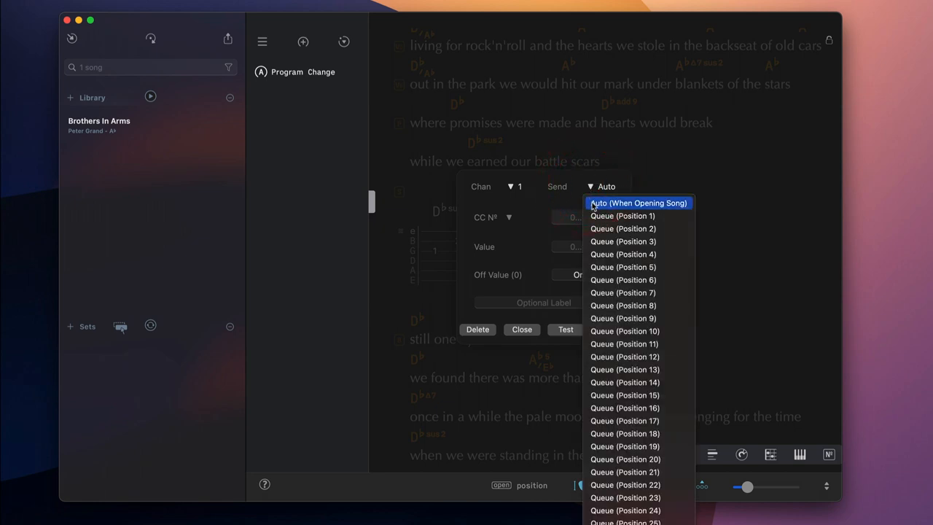
mouse_move(622, 215)
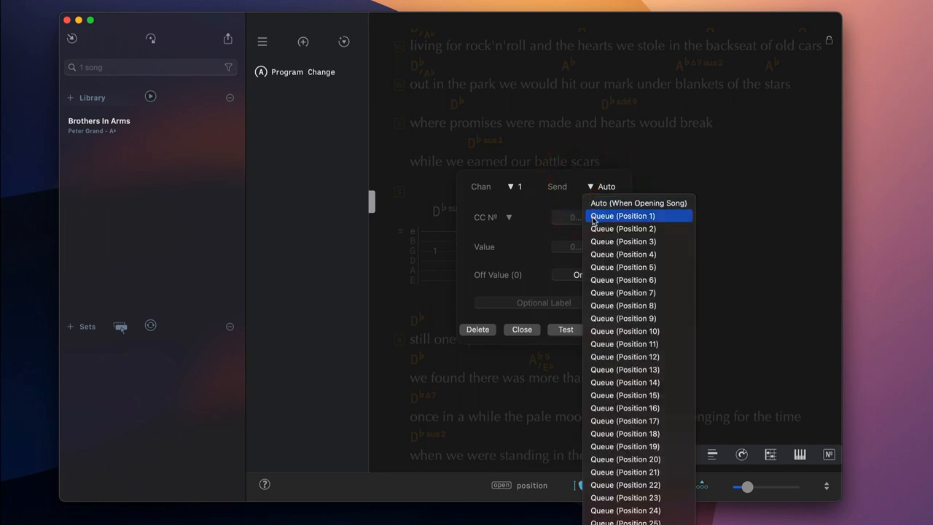
left_click(622, 216)
type("97")
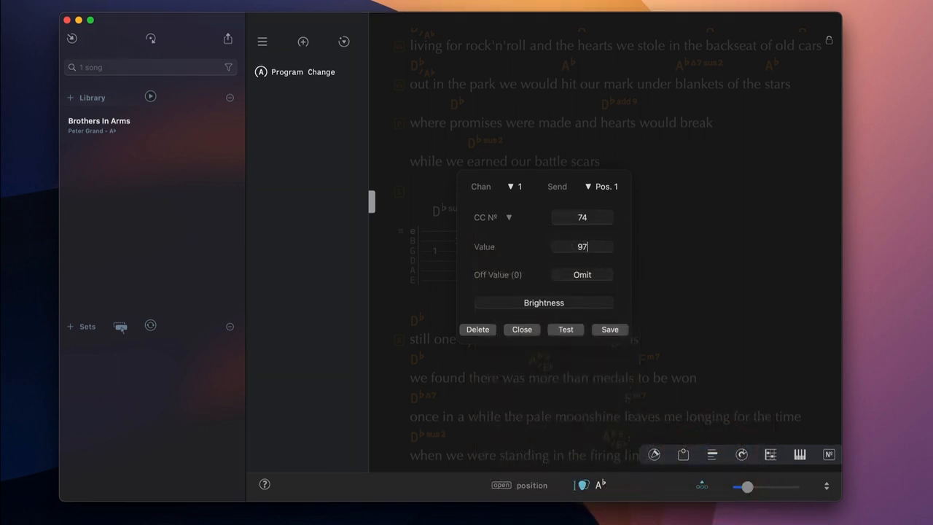
left_click(610, 329)
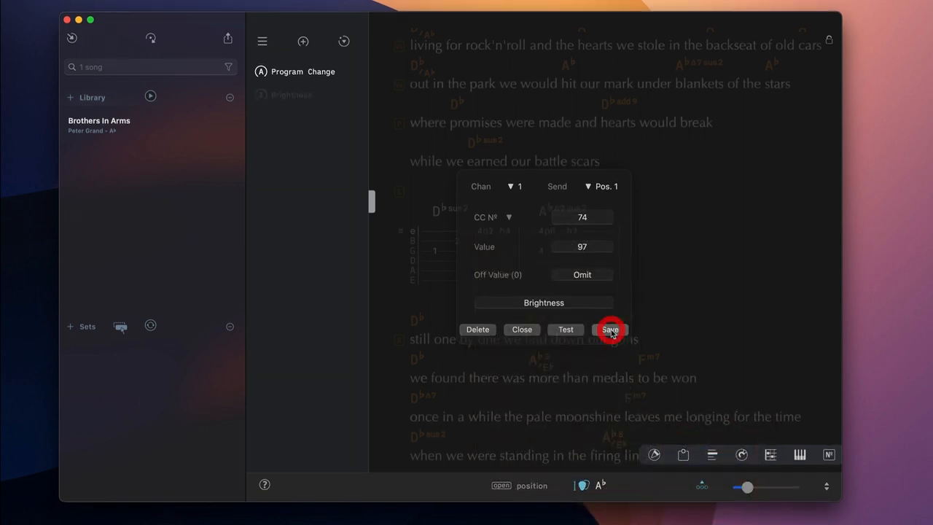
left_click(611, 329)
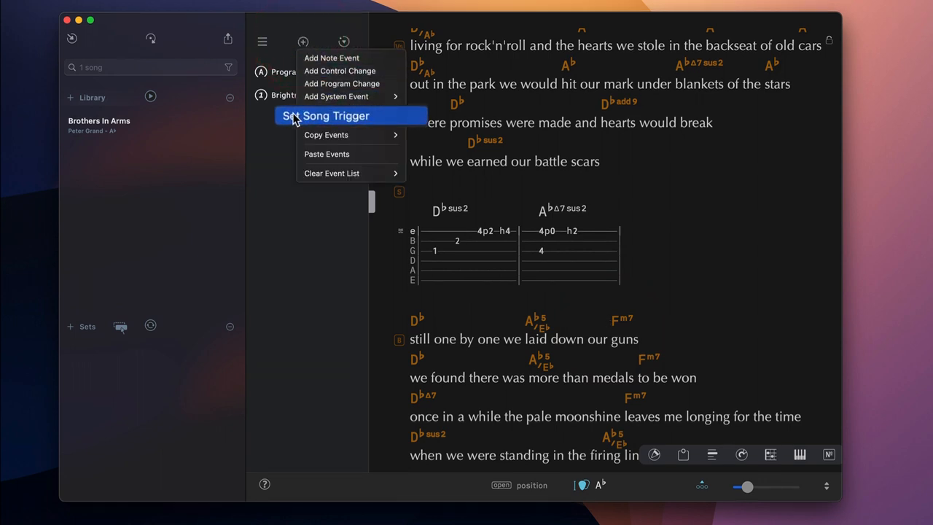
Step: Set a song trigger on Control Change 106 with value 12
left_click(336, 115)
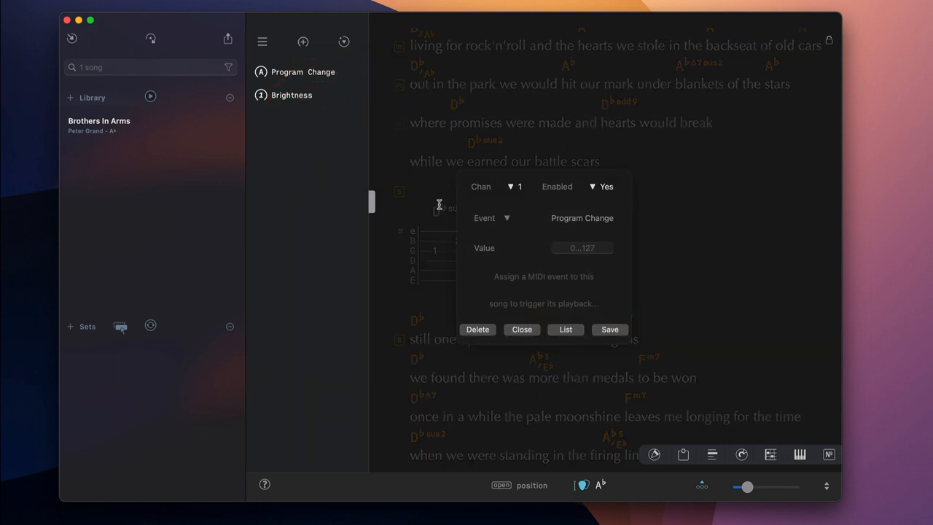
left_click(492, 217)
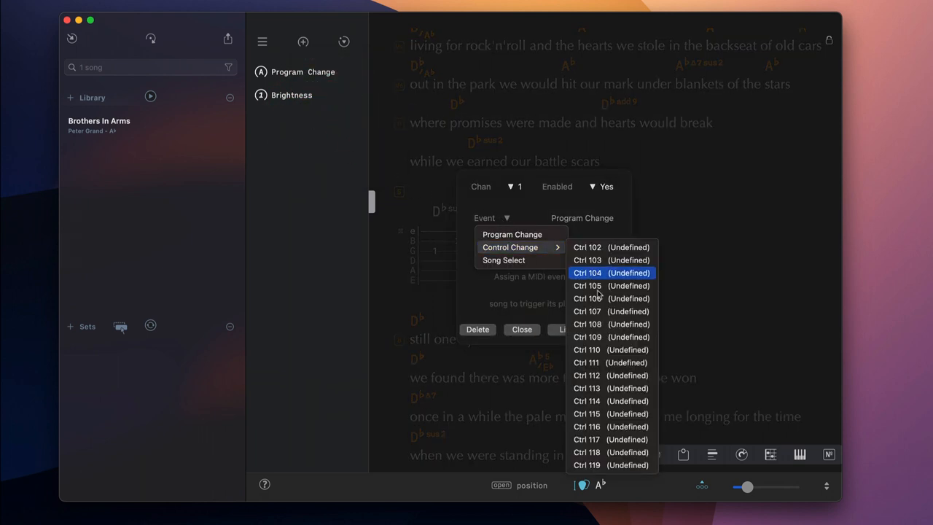
left_click(587, 299)
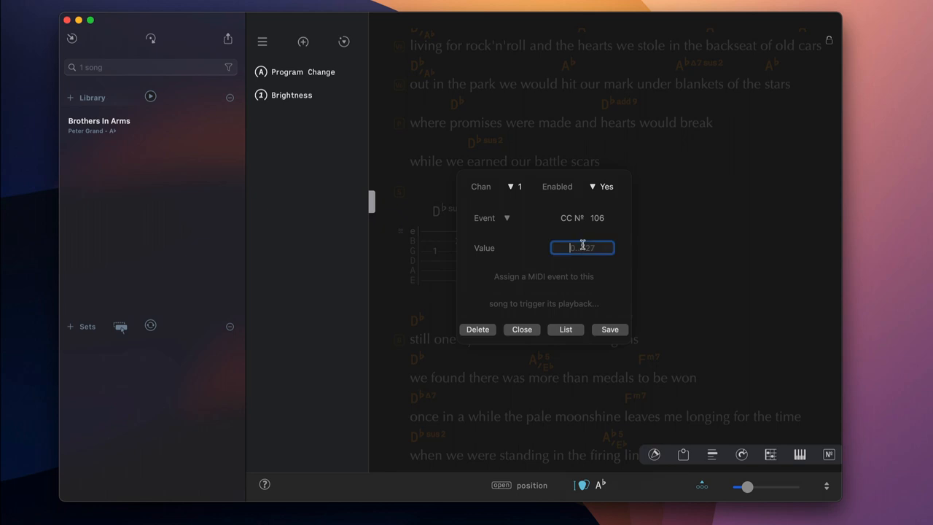
left_click(610, 329)
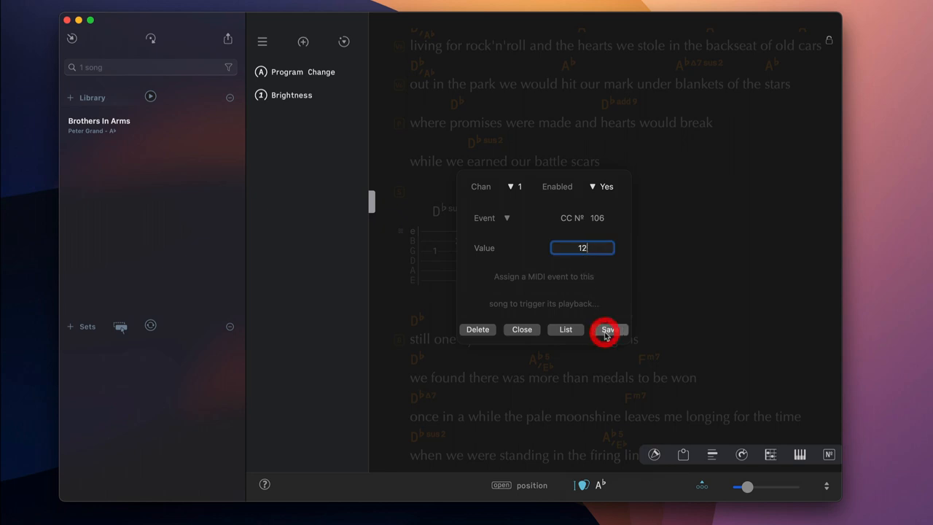
left_click(608, 329)
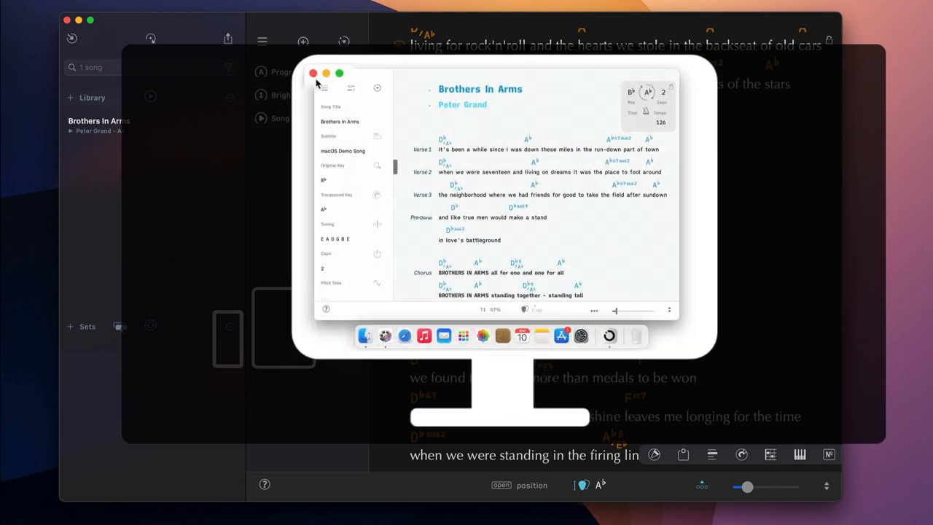
mouse_move(306, 73)
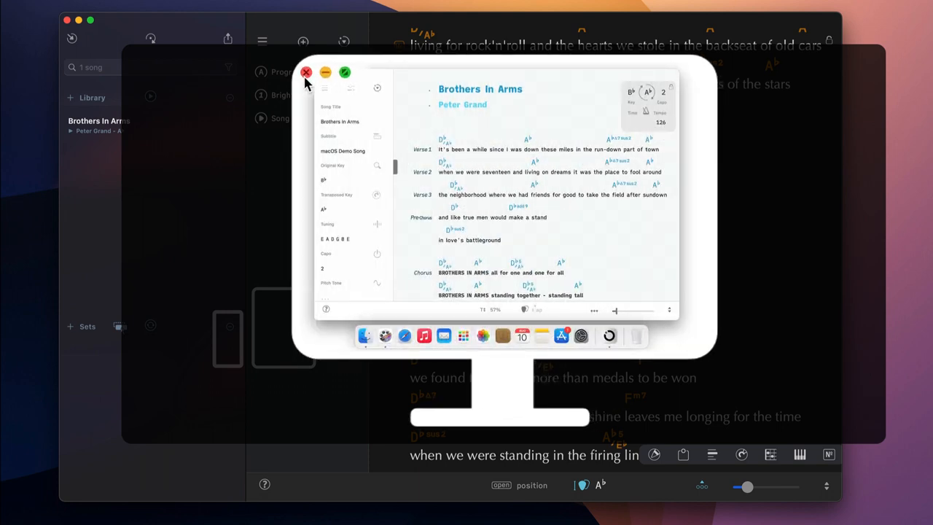
left_click(306, 72)
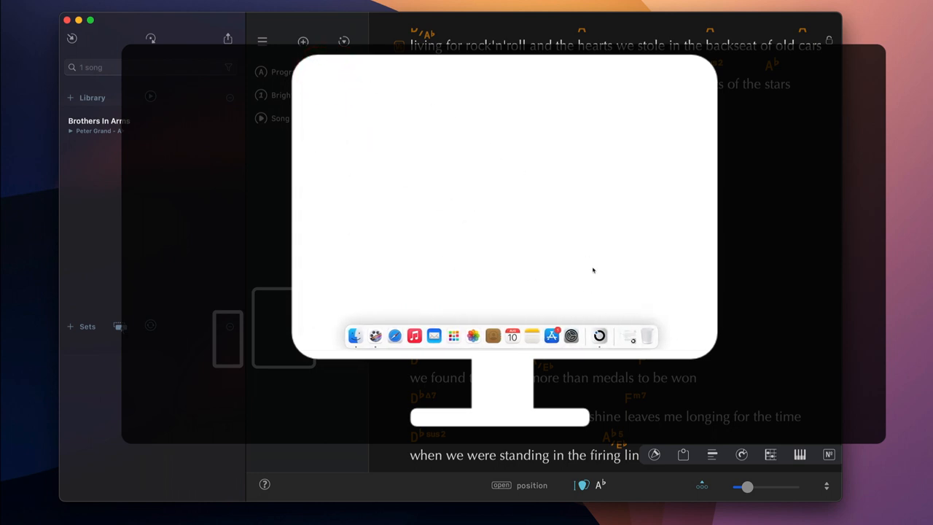
mouse_move(626, 333)
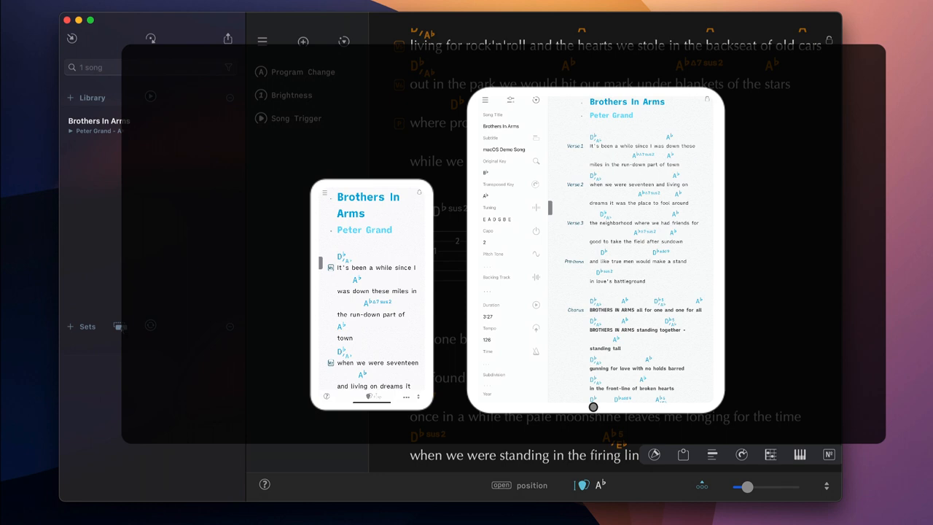
left_click(593, 407)
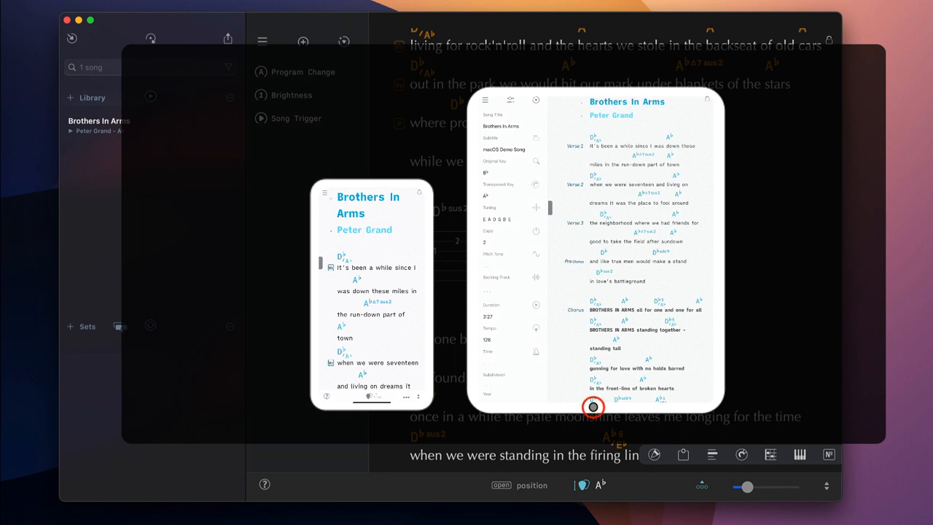
left_click(592, 407)
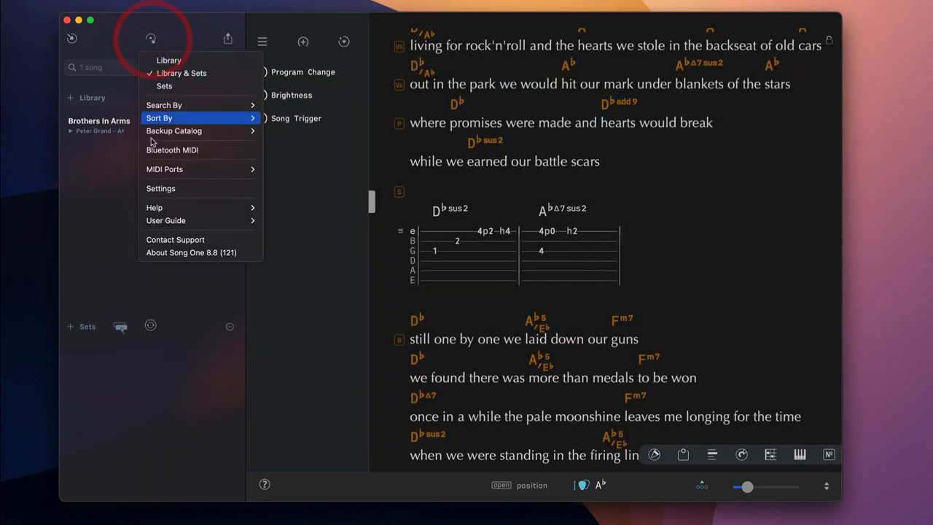
mouse_move(165, 221)
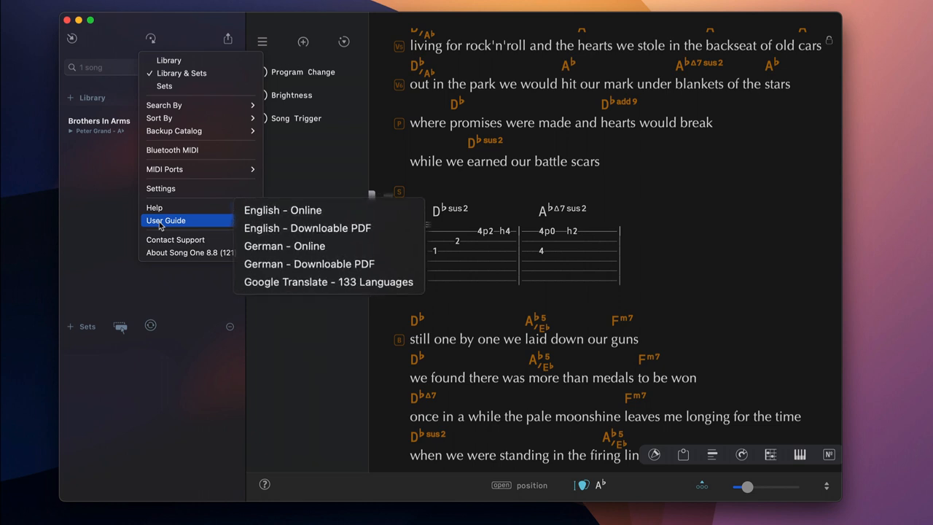
mouse_move(165, 220)
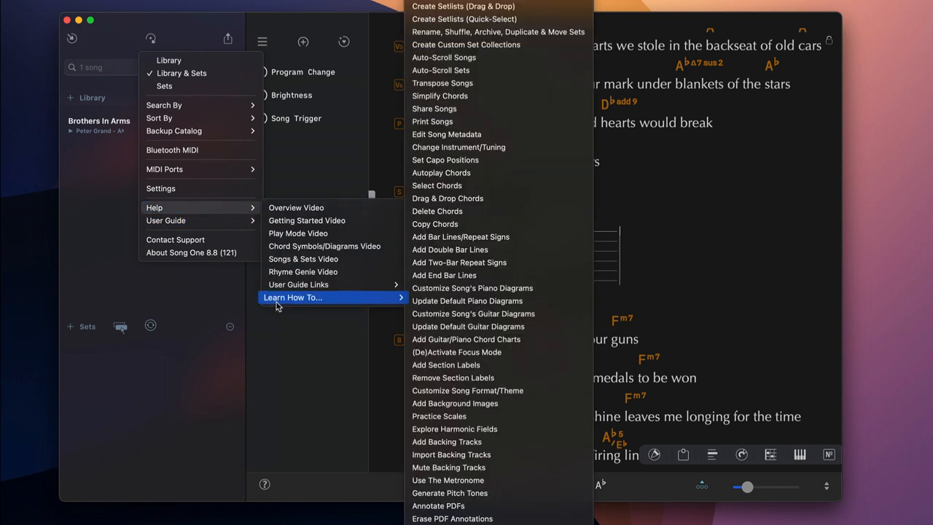
mouse_move(283, 297)
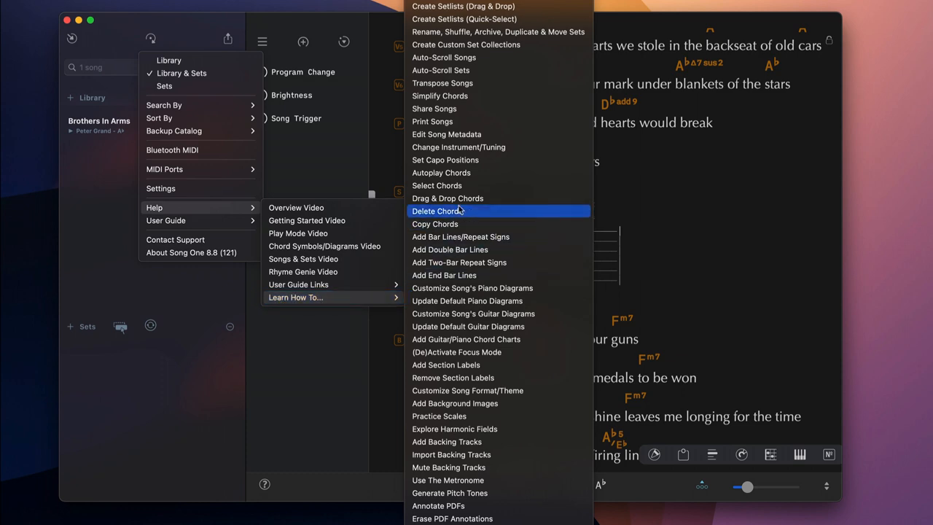
Step: Open the Drag & Drop Chords tutorial from Learn How To
left_click(448, 198)
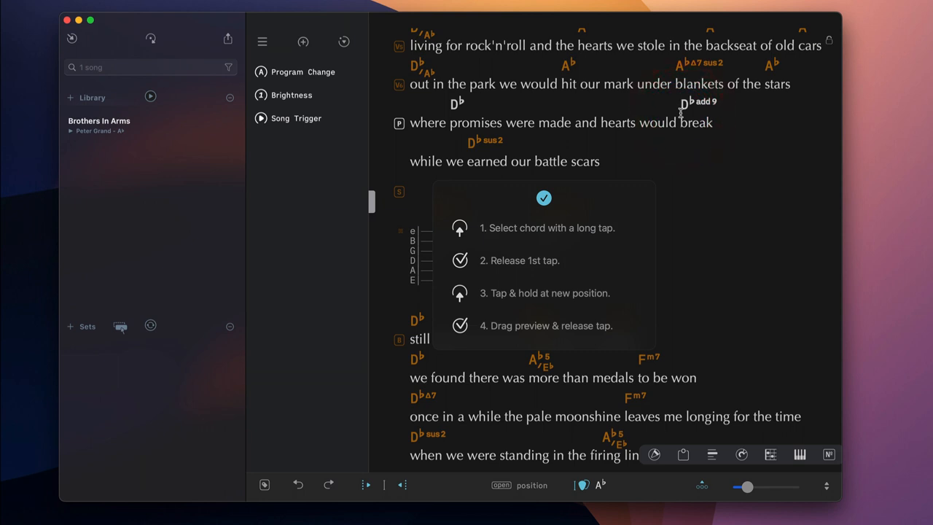
mouse_move(553, 200)
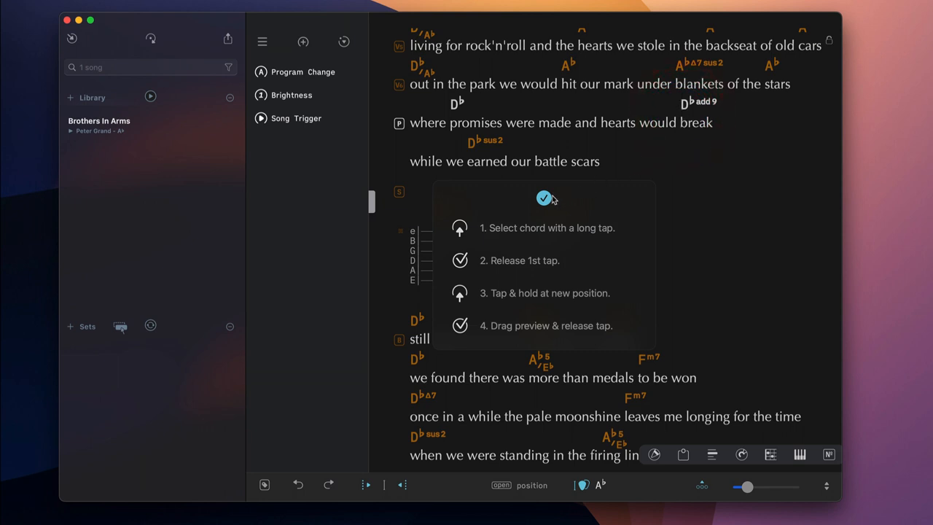